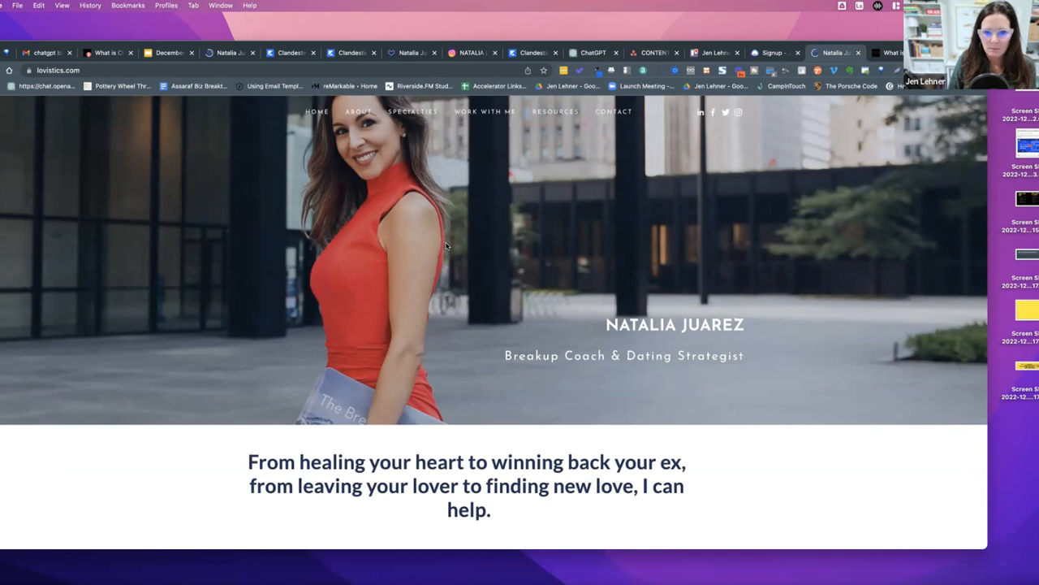
# - Scroll through the coach's website and return to the top of the page
pyautogui.scroll(-3)
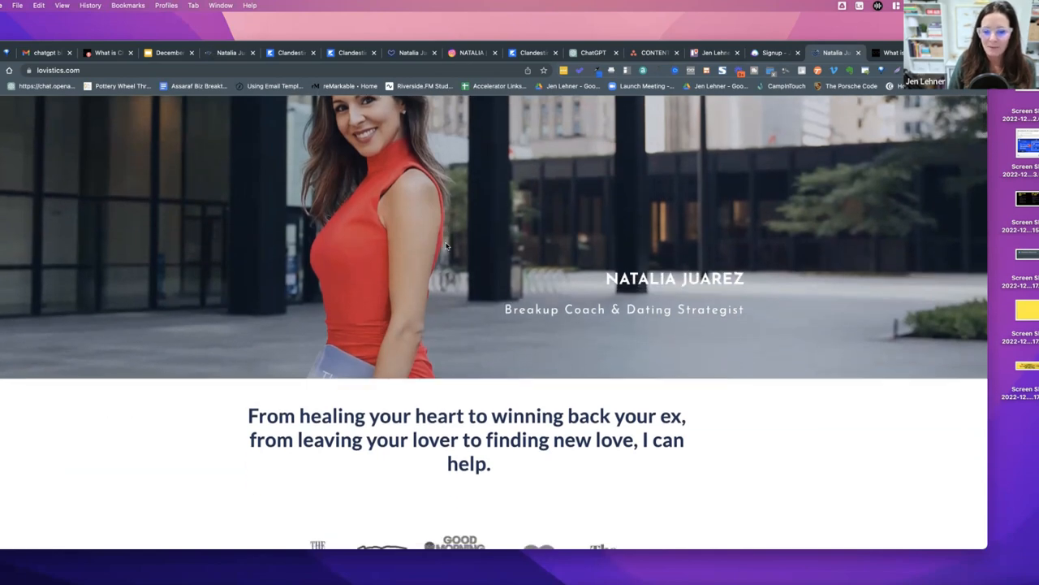
pyautogui.scroll(3)
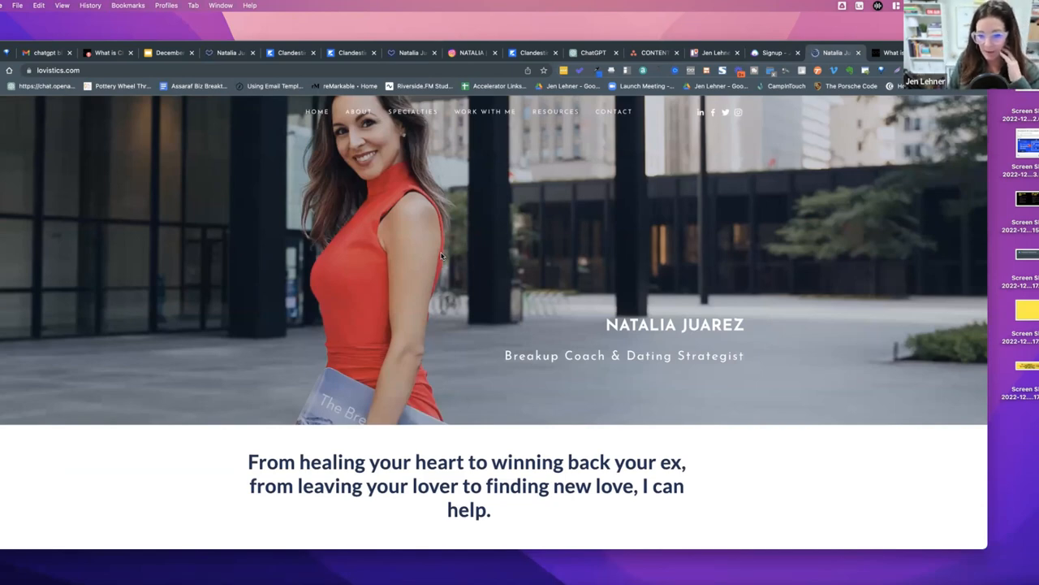
pyautogui.moveTo(408, 246)
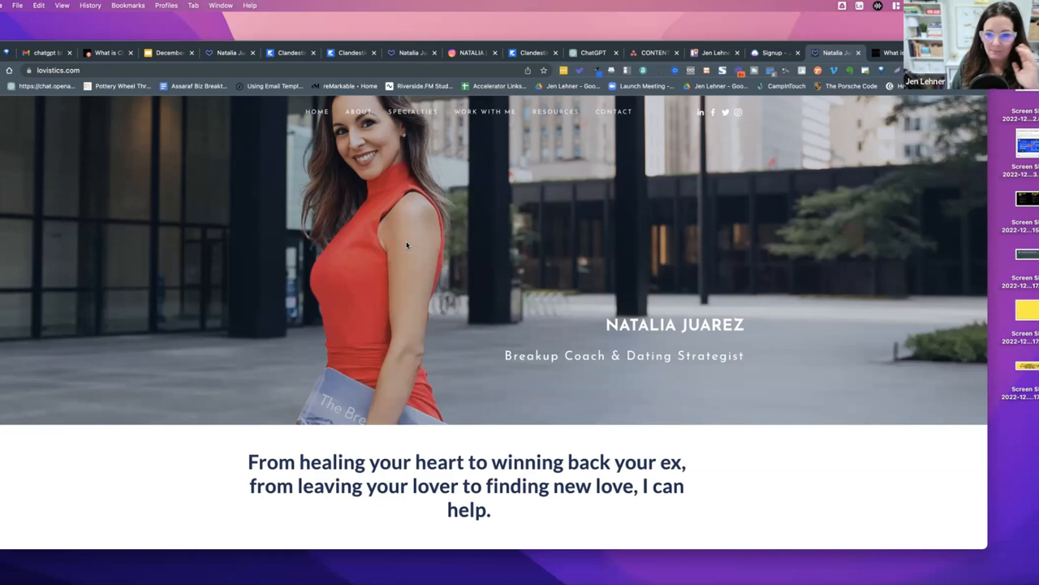
pyautogui.moveTo(412, 250)
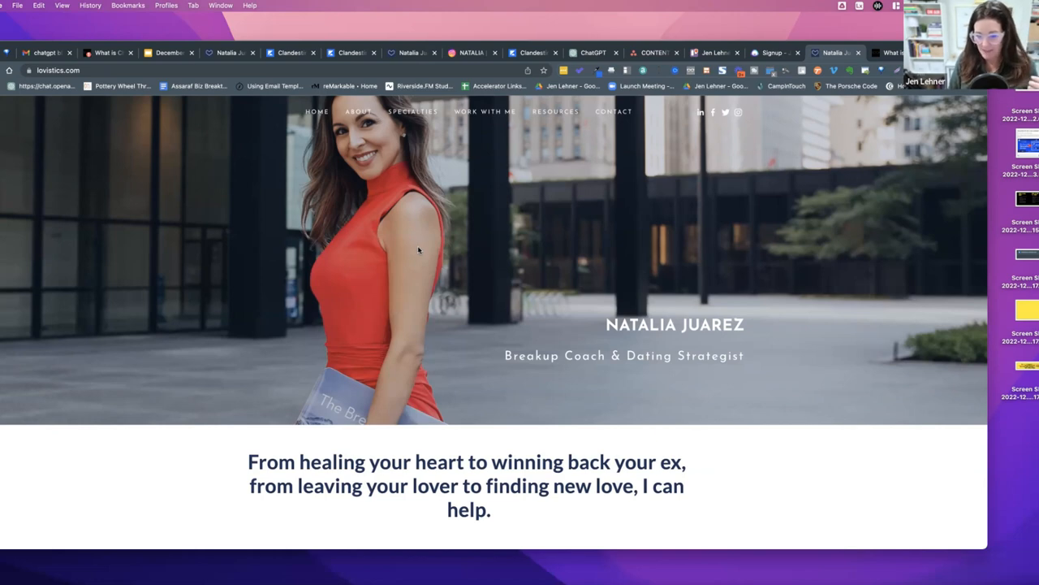
pyautogui.moveTo(360, 197)
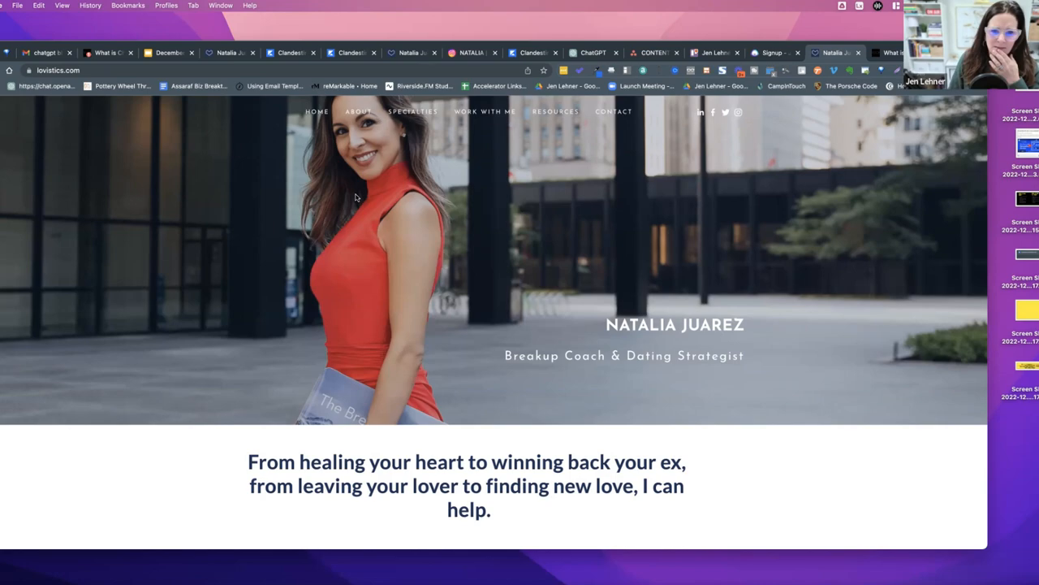
pyautogui.scroll(-3)
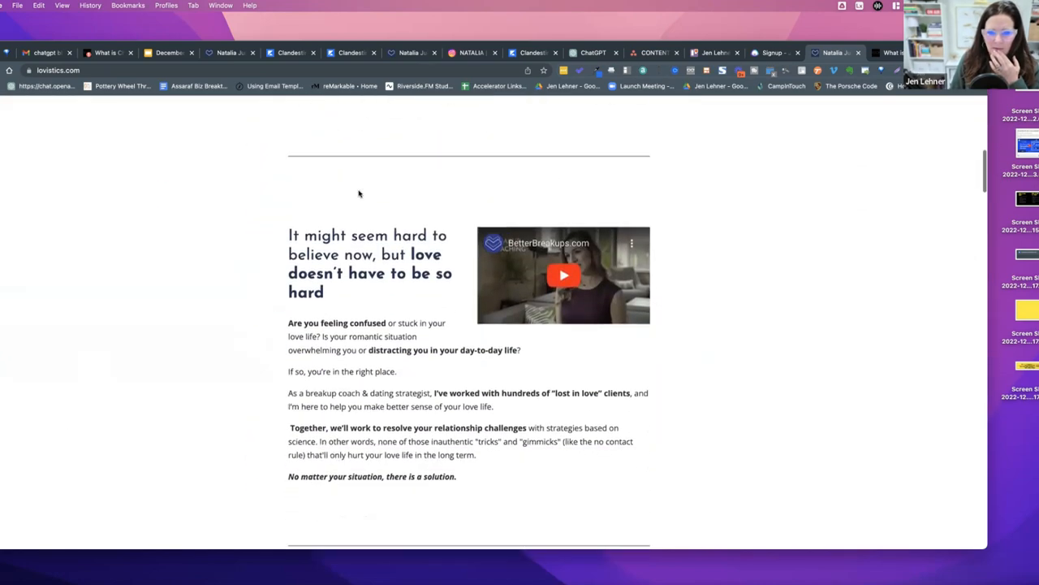
pyautogui.scroll(-3)
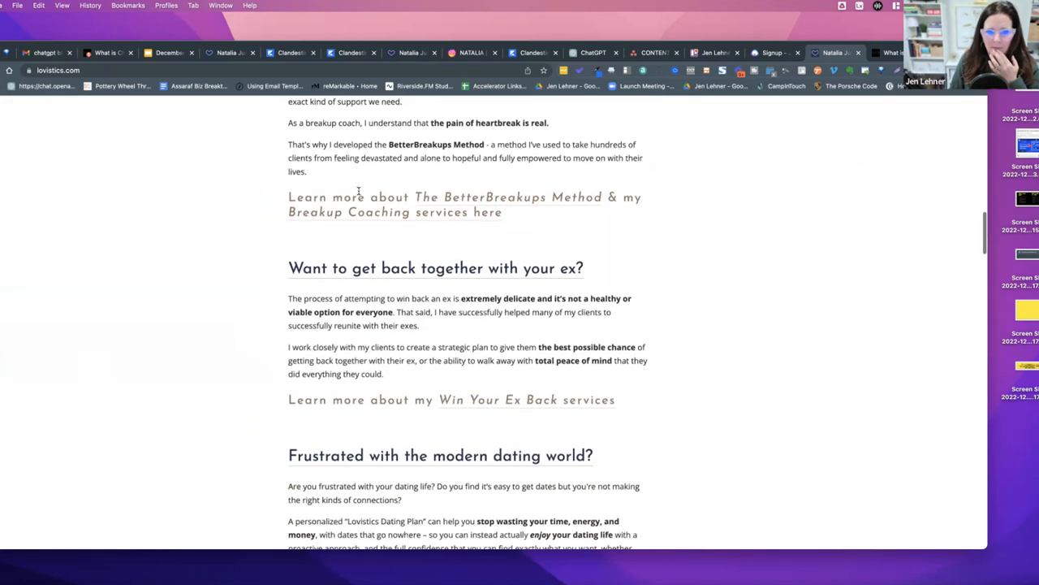
pyautogui.scroll(3)
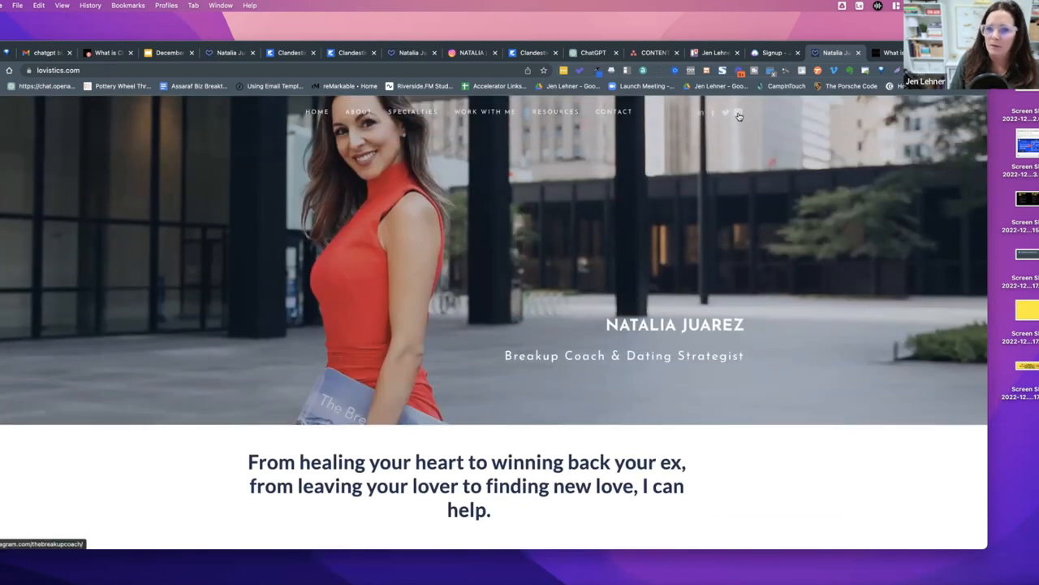
# - Open the coach's Instagram profile from the site header and browse down her post grid, then back up to the bio
pyautogui.click(738, 112)
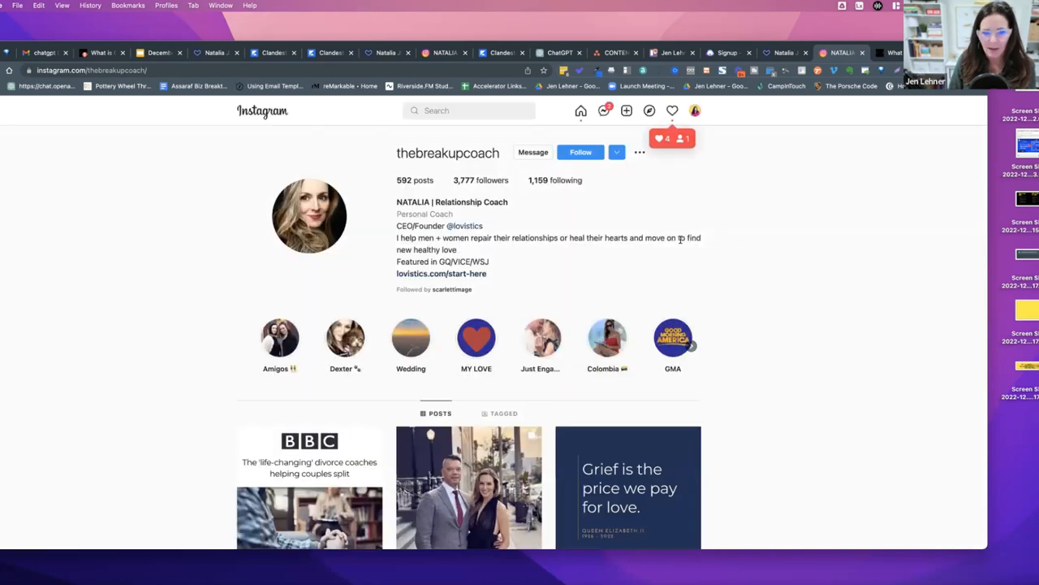
pyautogui.moveTo(796, 273)
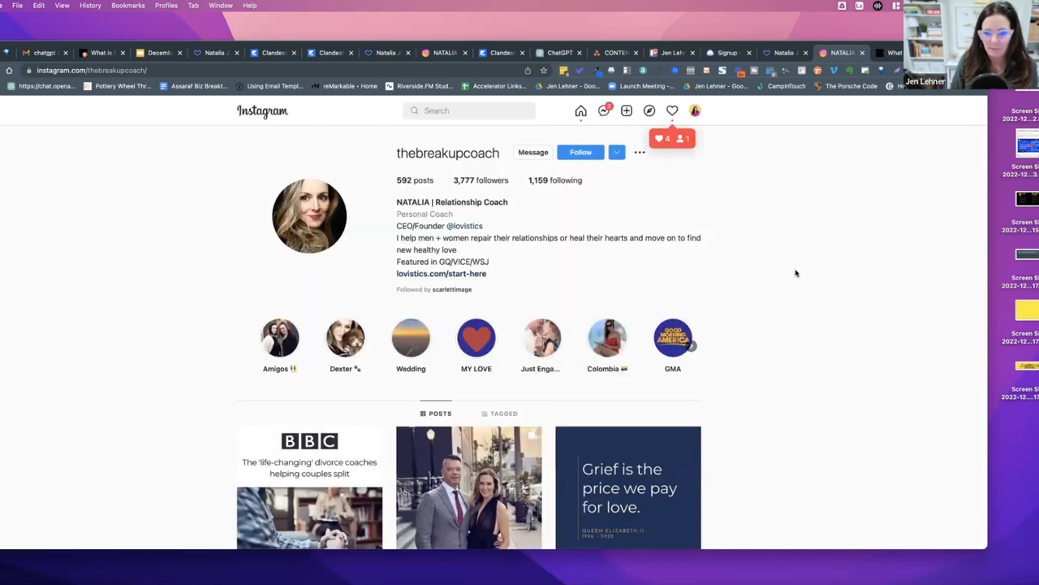
pyautogui.scroll(-3)
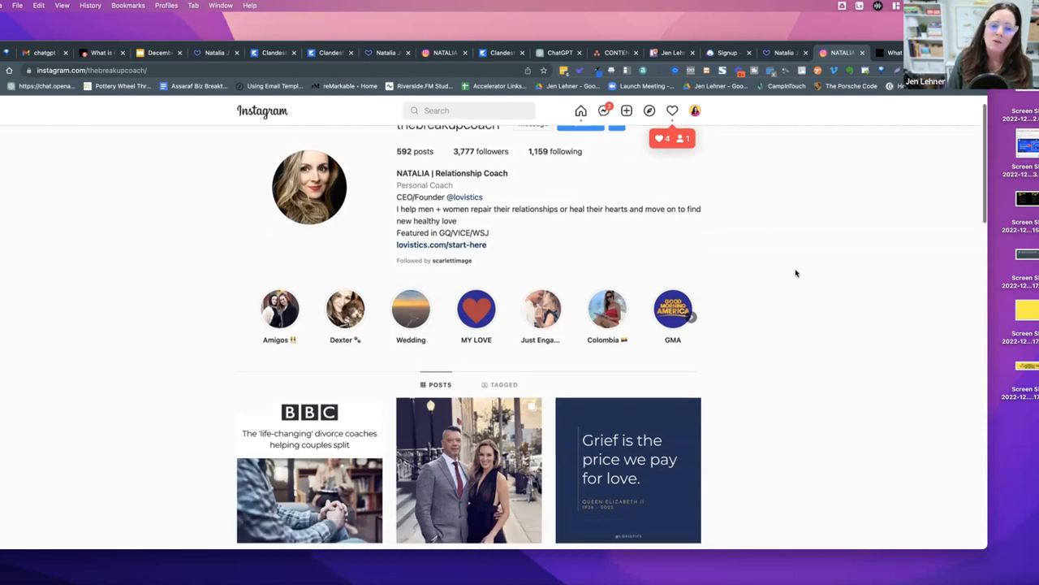
pyautogui.scroll(-3)
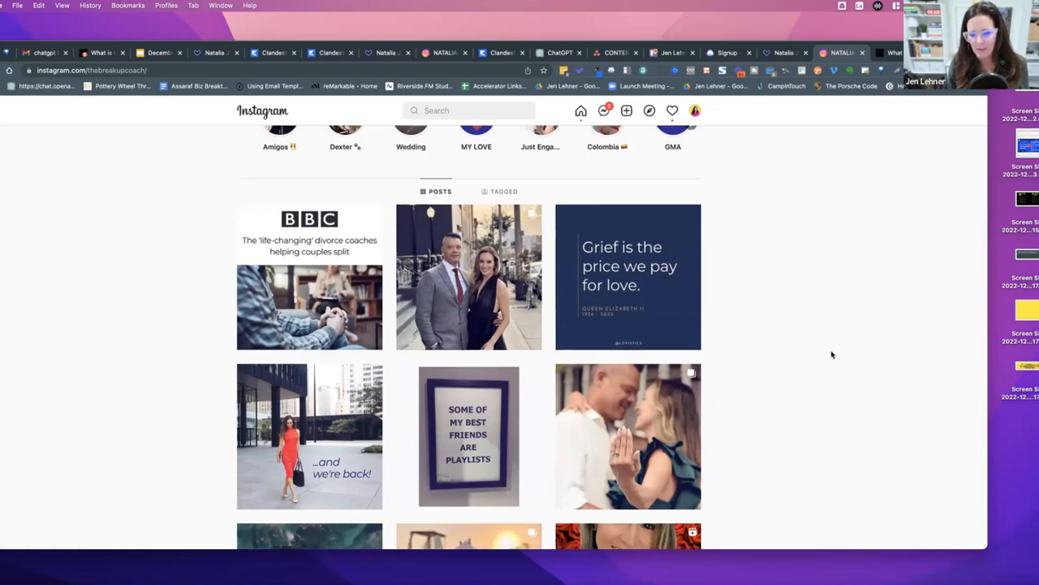
pyautogui.moveTo(838, 354)
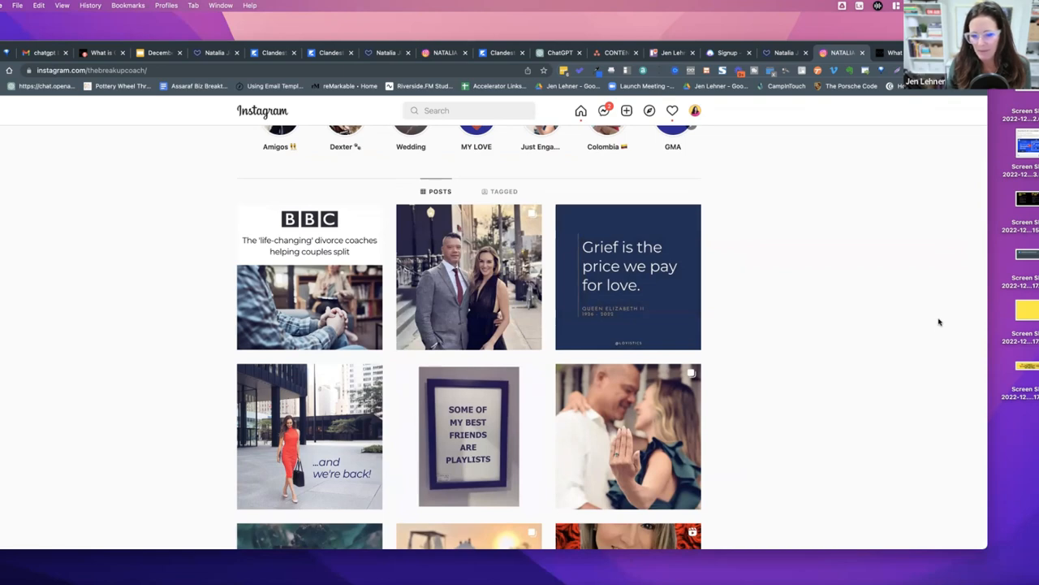
pyautogui.moveTo(594, 335)
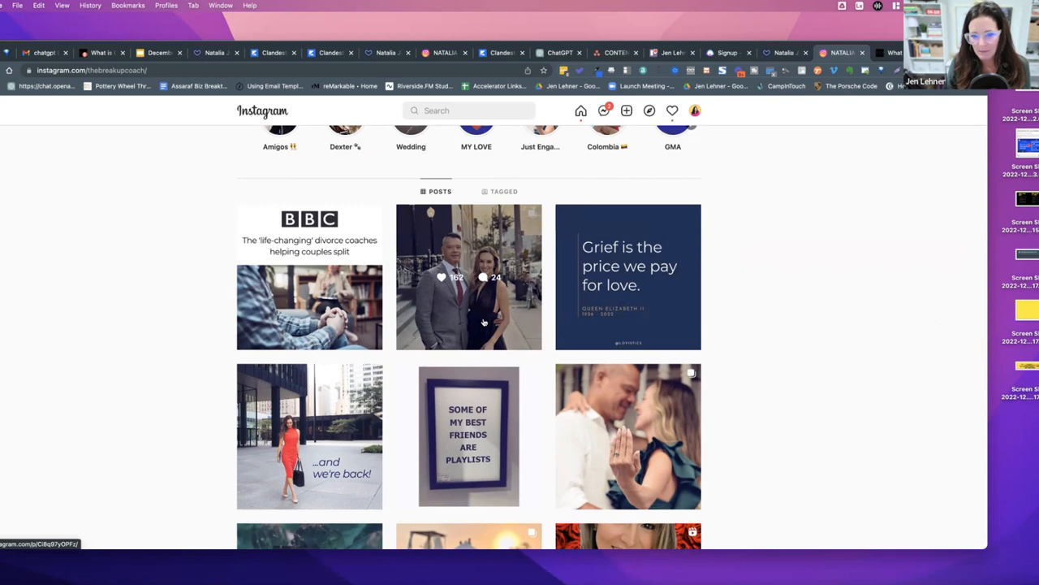
pyautogui.moveTo(624, 316)
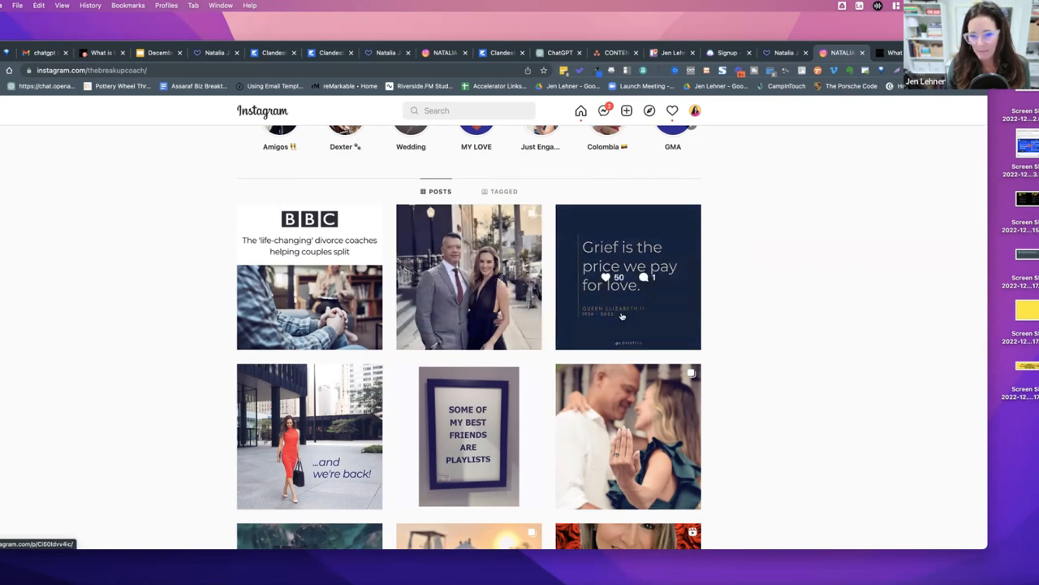
pyautogui.moveTo(341, 385)
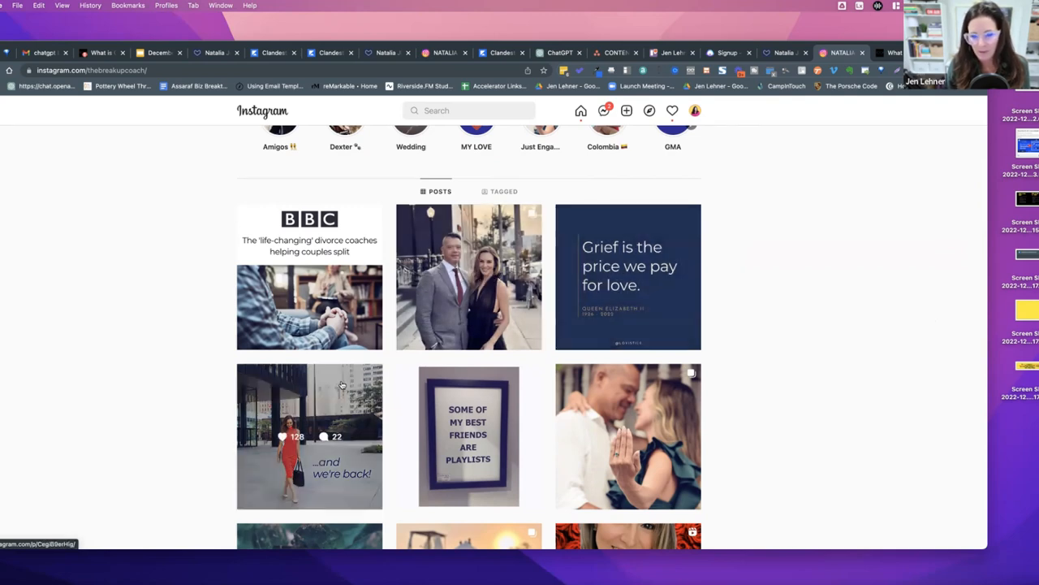
pyautogui.scroll(-3)
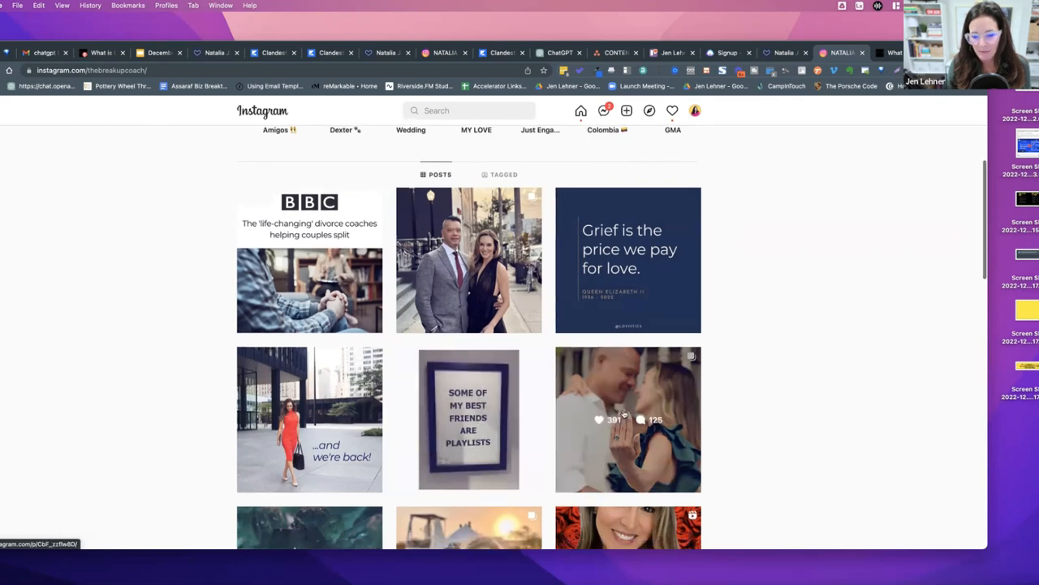
pyautogui.scroll(-3)
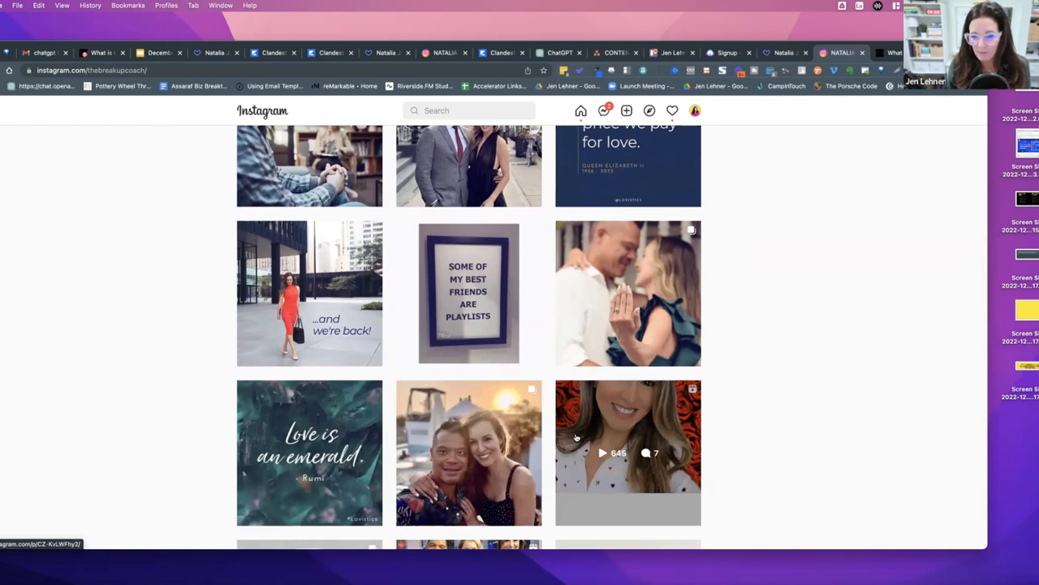
pyautogui.scroll(-3)
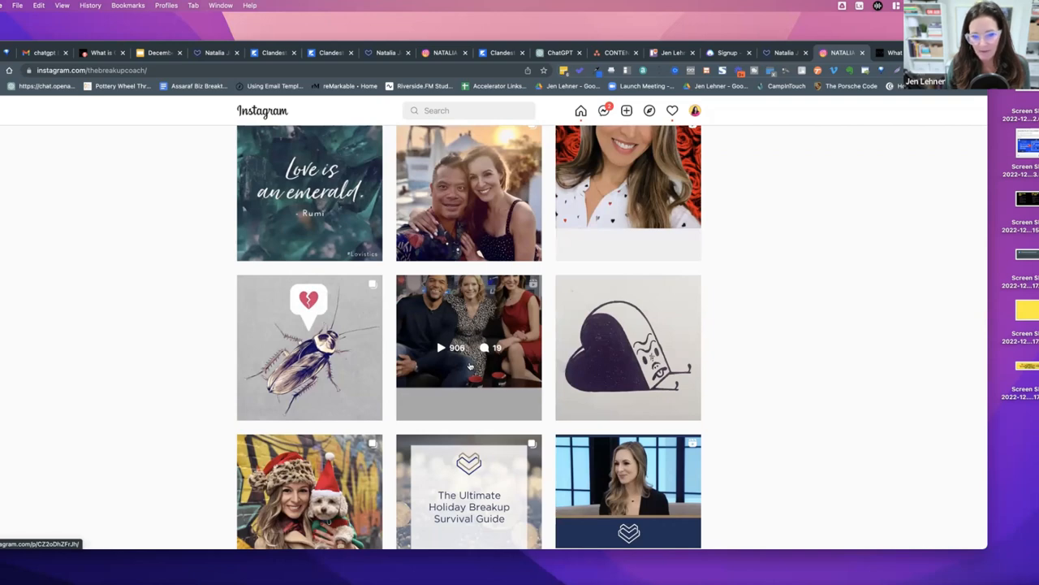
pyautogui.scroll(-3)
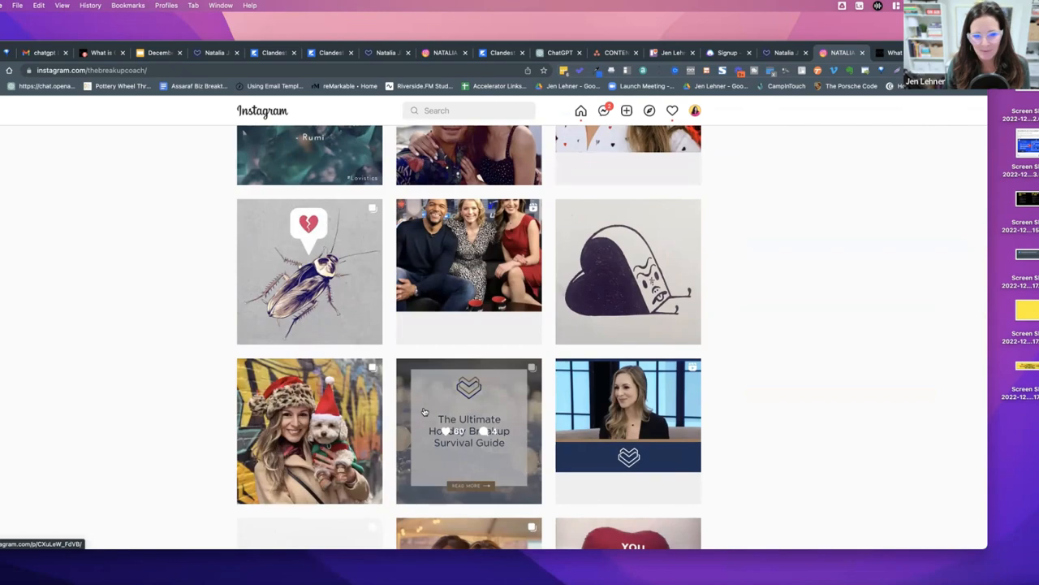
pyautogui.scroll(3)
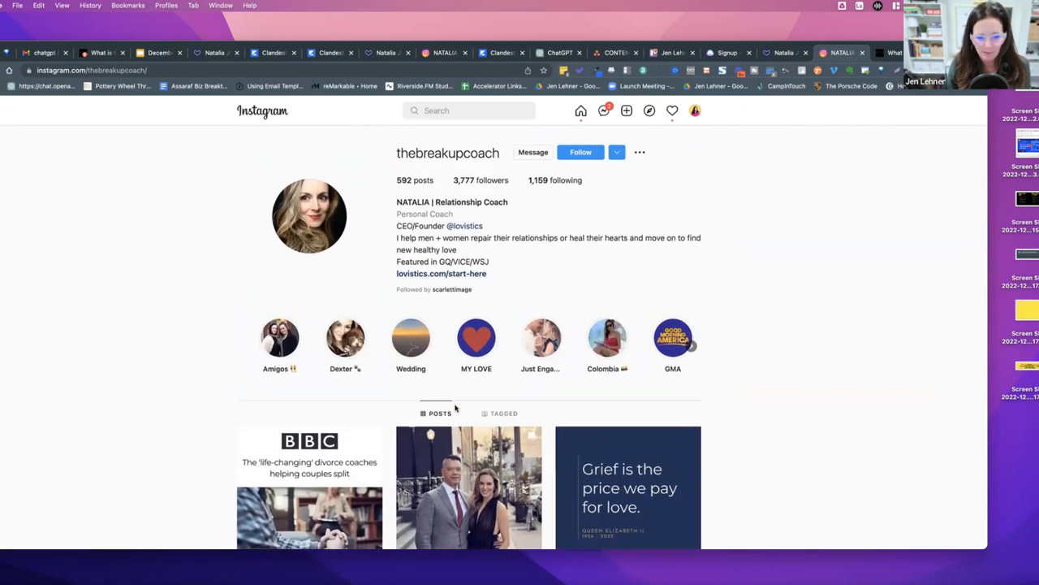
pyautogui.scroll(-3)
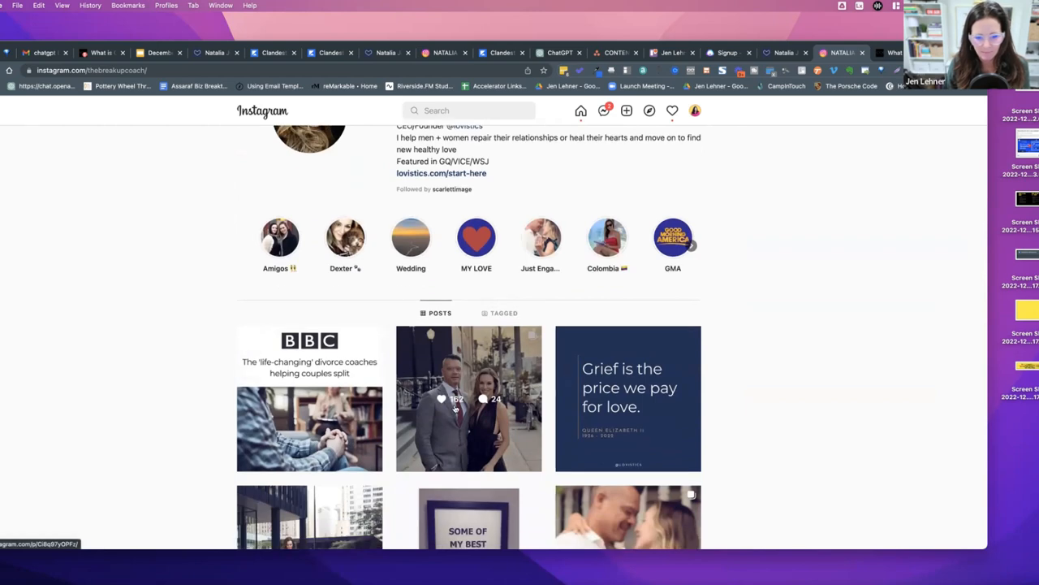
pyautogui.moveTo(517, 453)
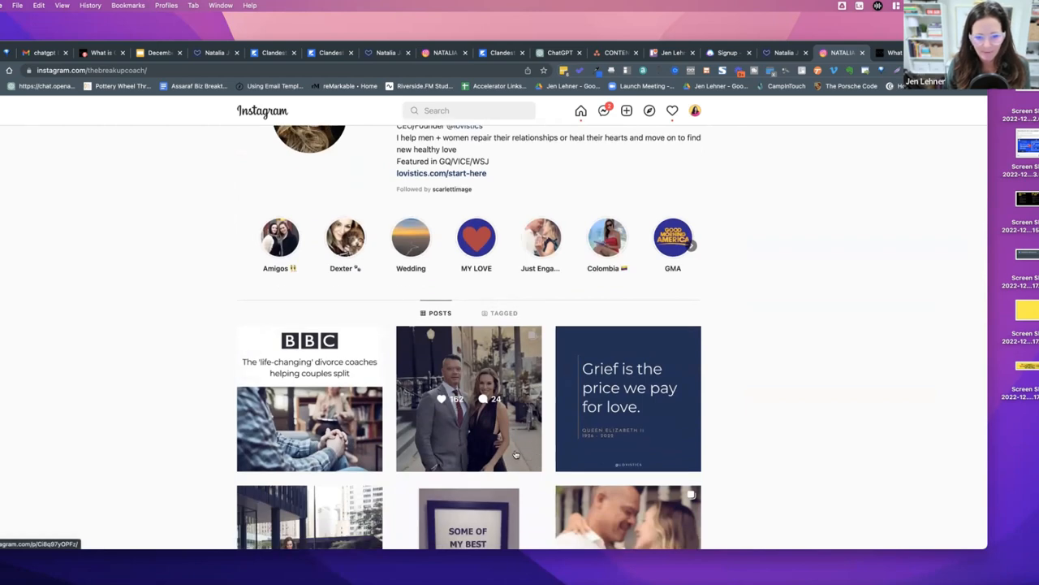
pyautogui.scroll(-3)
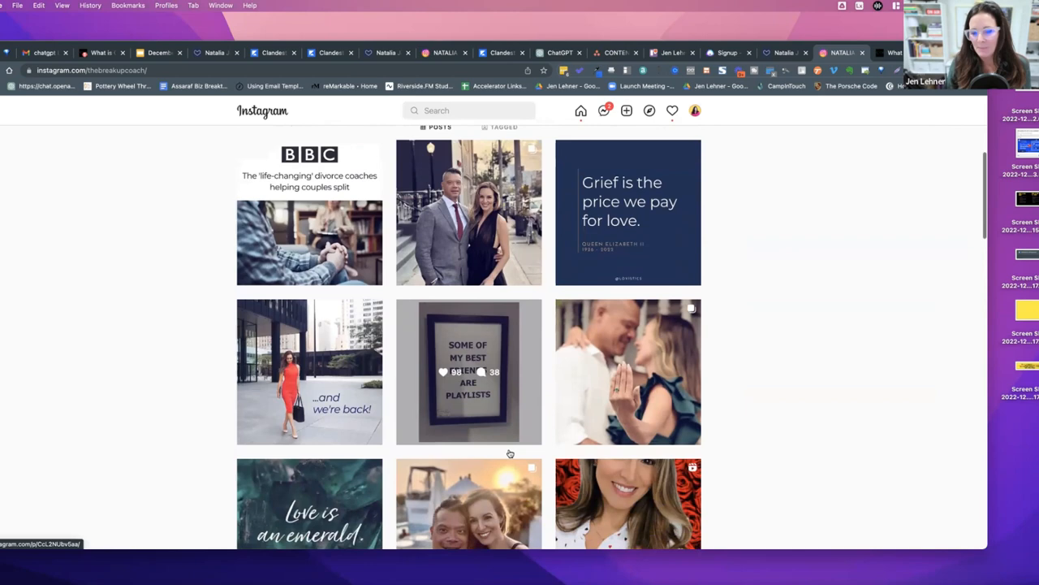
pyautogui.scroll(-3)
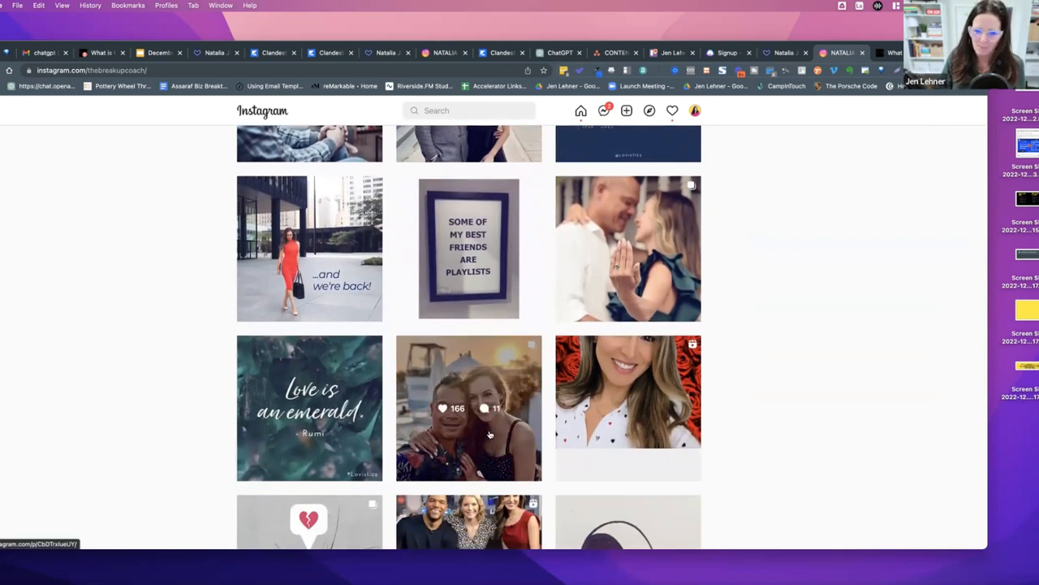
pyautogui.scroll(-3)
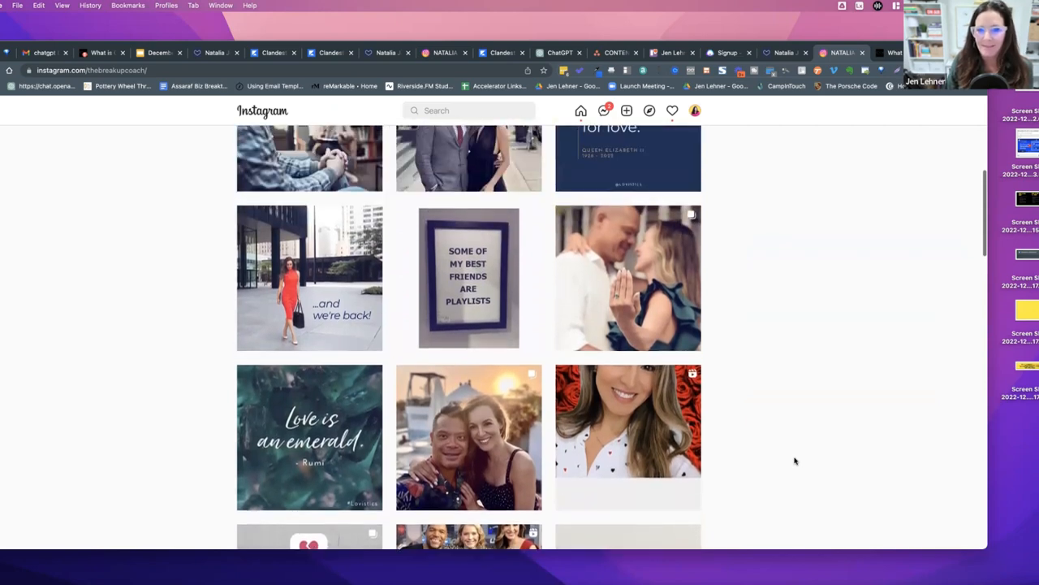
pyautogui.scroll(3)
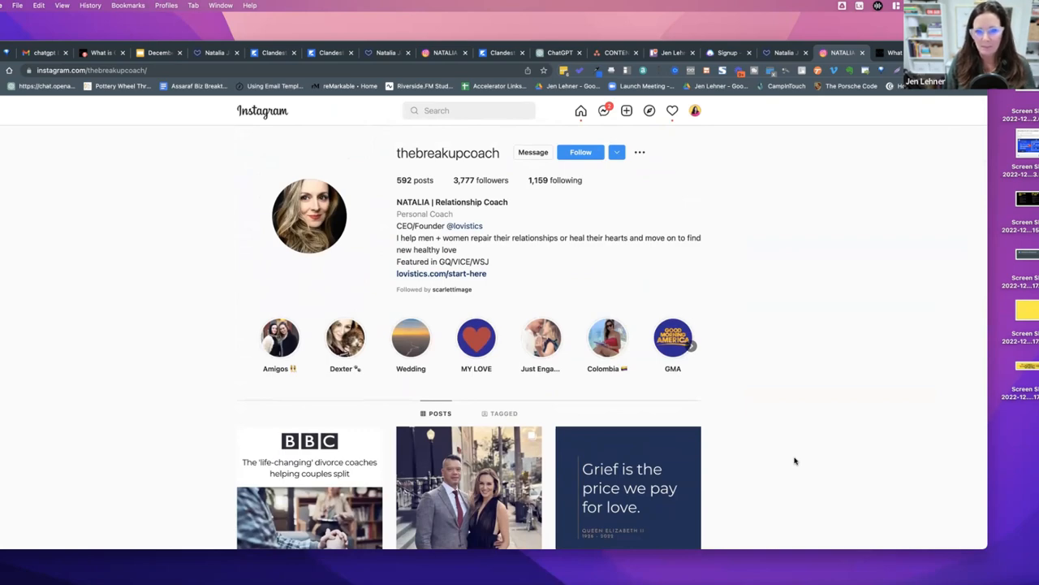
pyautogui.scroll(-3)
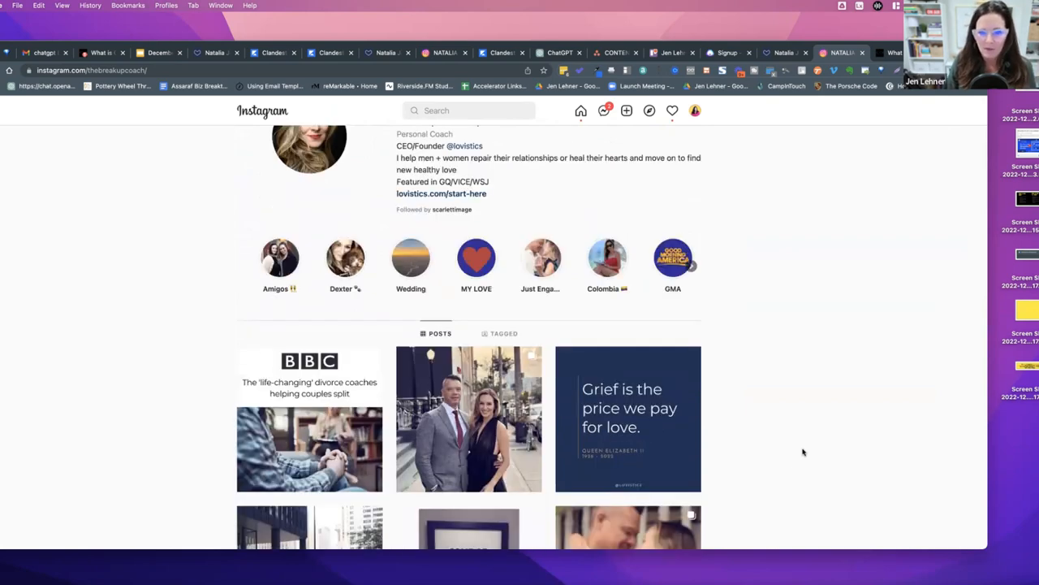
pyautogui.scroll(3)
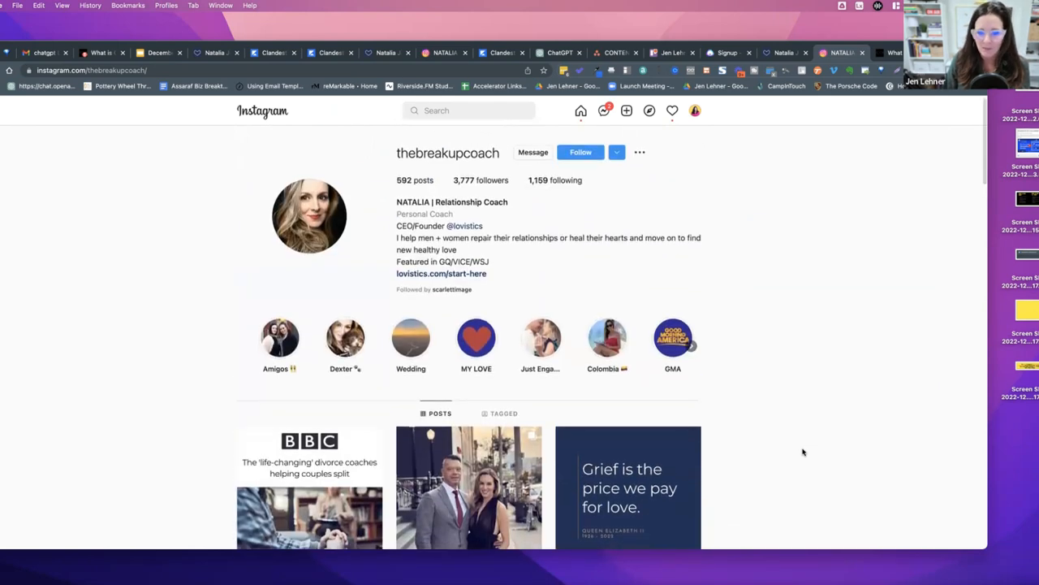
pyautogui.scroll(-3)
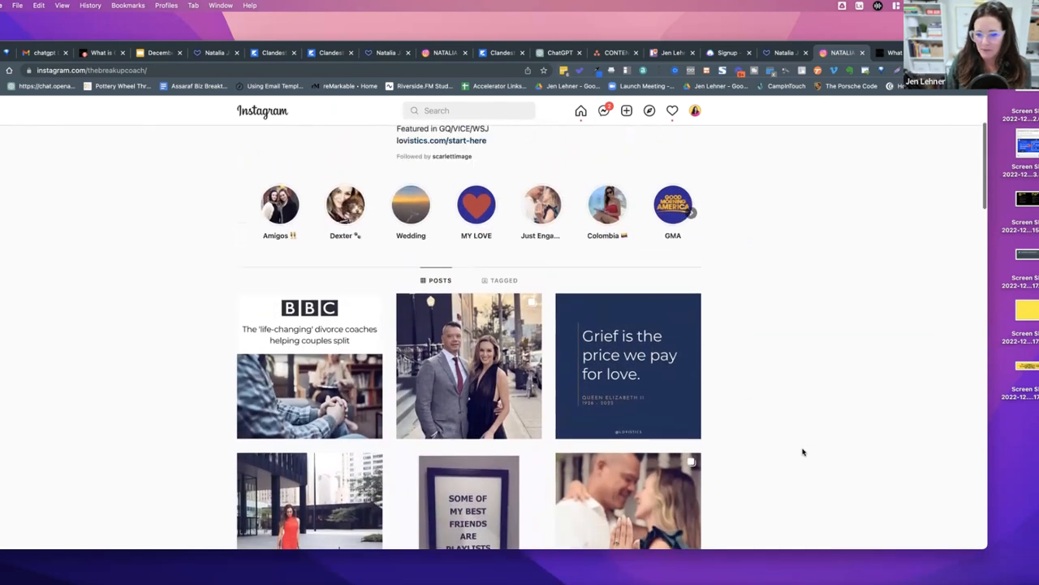
pyautogui.scroll(3)
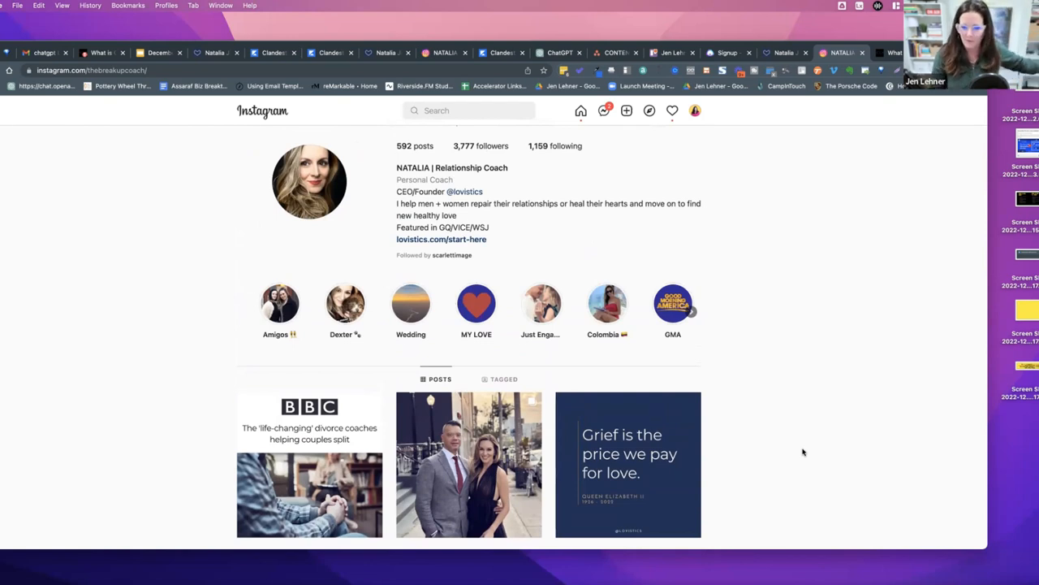
pyautogui.scroll(-3)
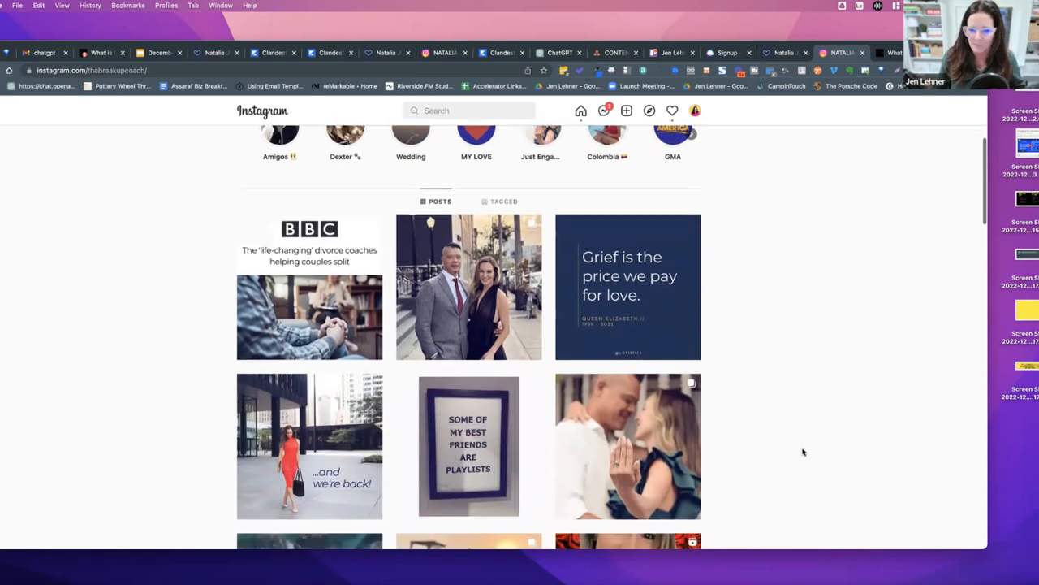
pyautogui.scroll(3)
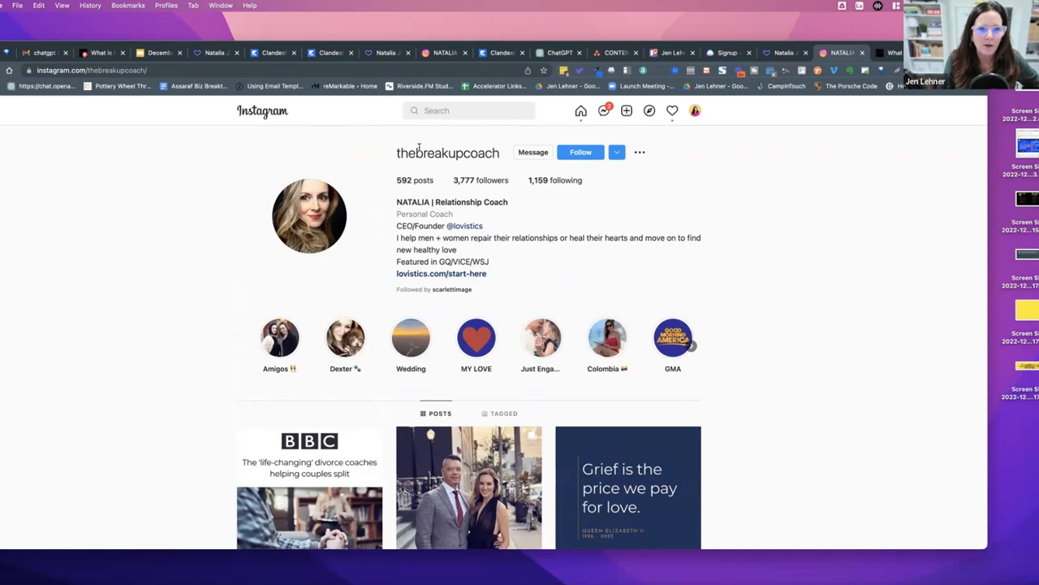
pyautogui.moveTo(400, 104)
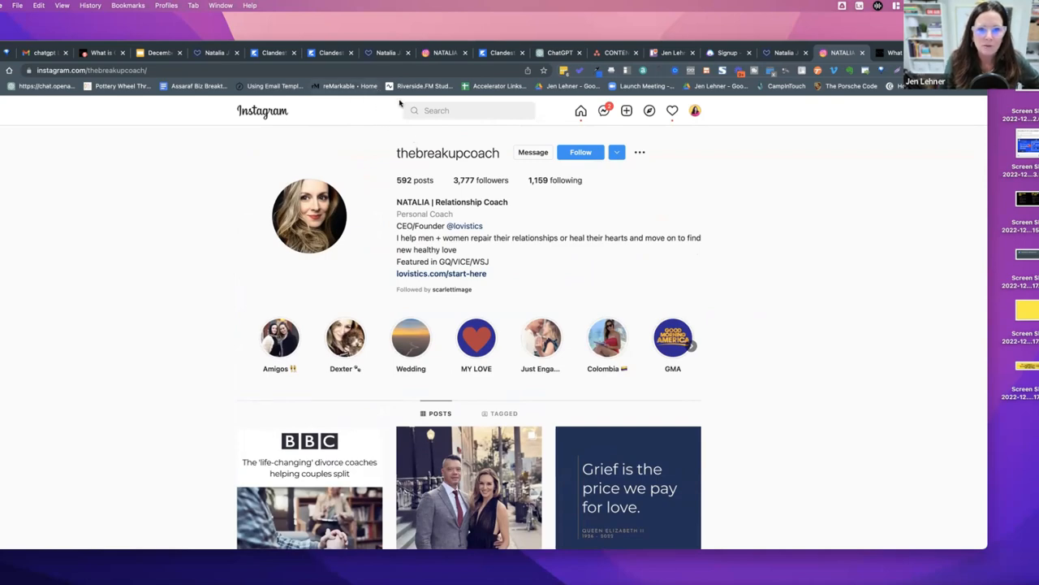
pyautogui.click(614, 52)
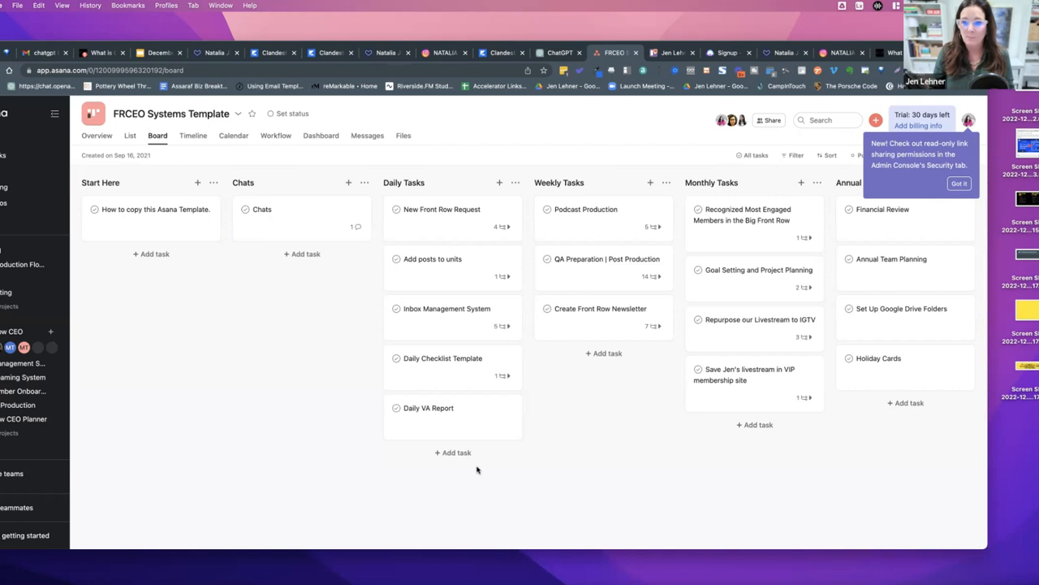
pyautogui.moveTo(471, 469)
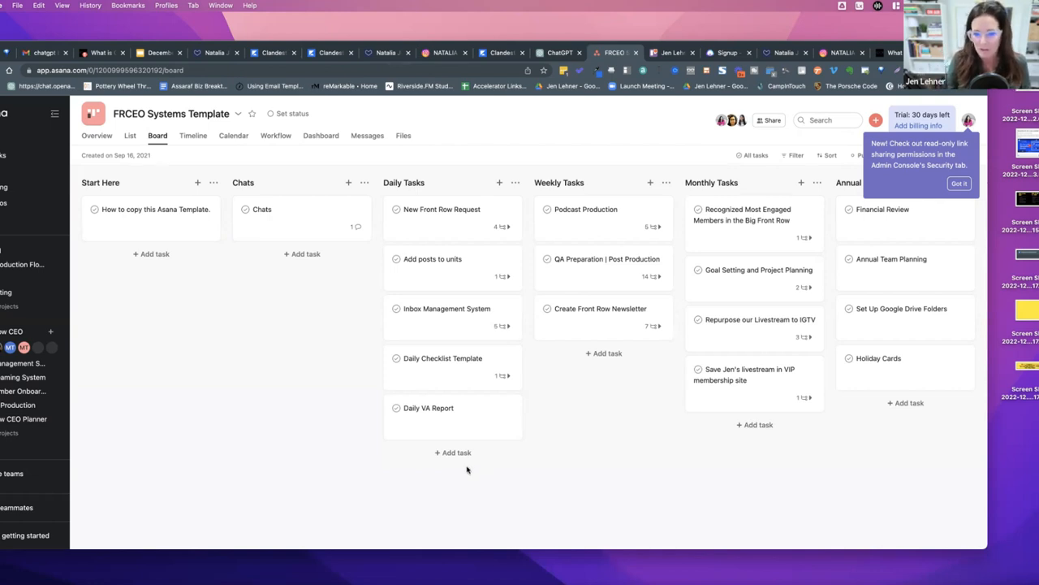
pyautogui.moveTo(298, 462)
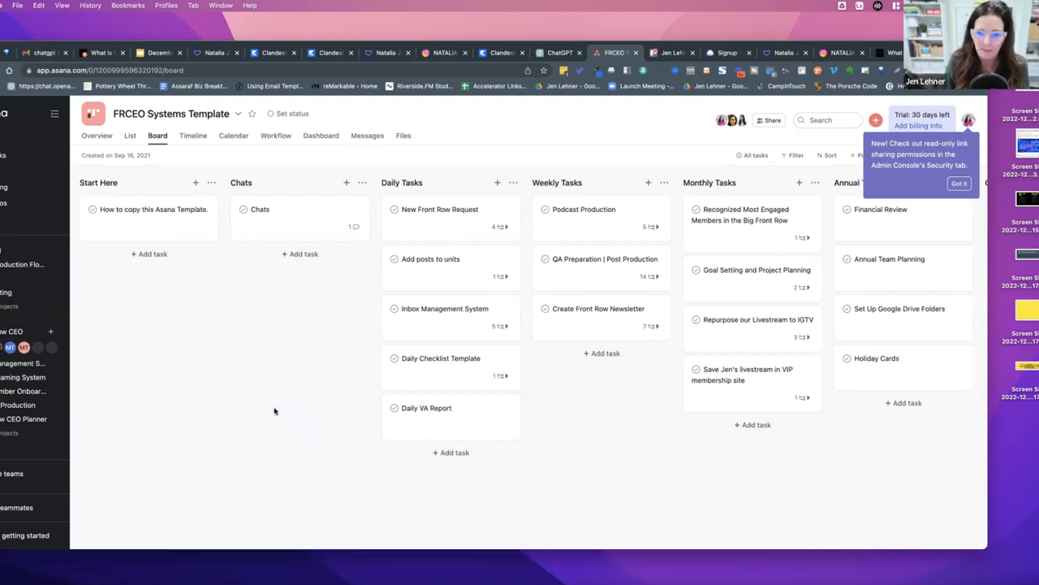
pyautogui.moveTo(300, 405)
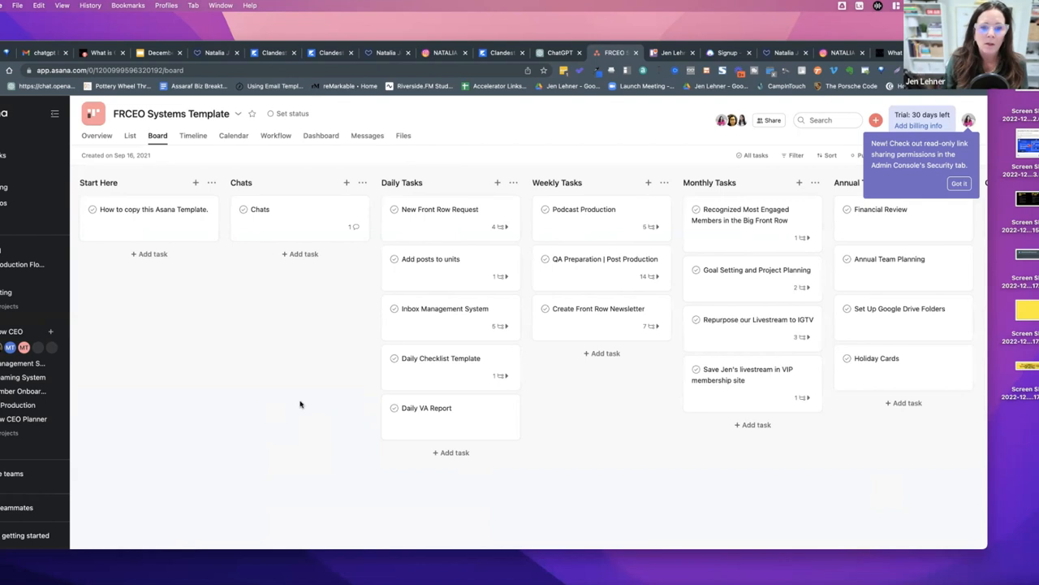
pyautogui.moveTo(297, 405)
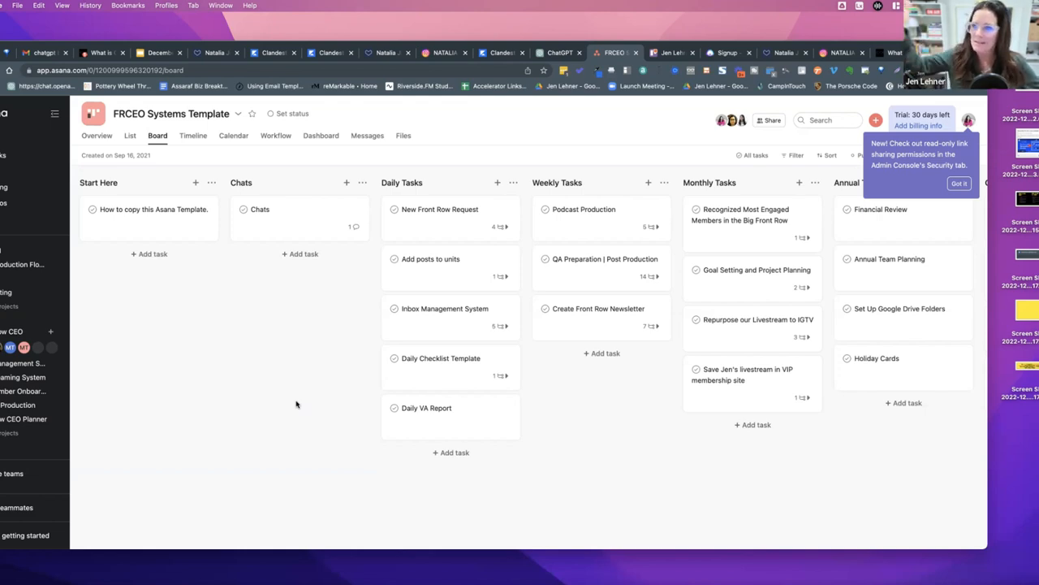
pyautogui.moveTo(341, 396)
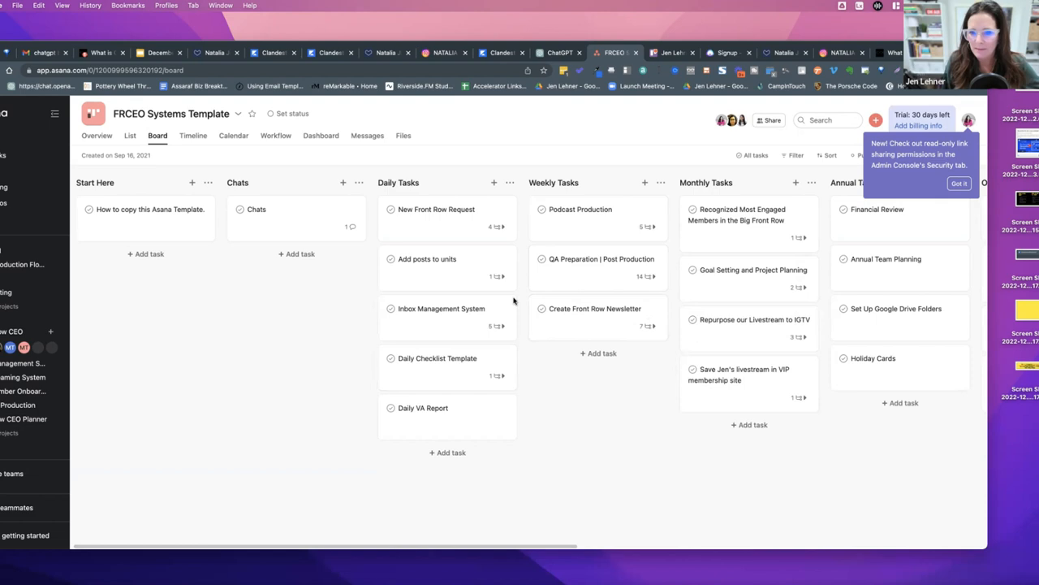
pyautogui.moveTo(720, 484)
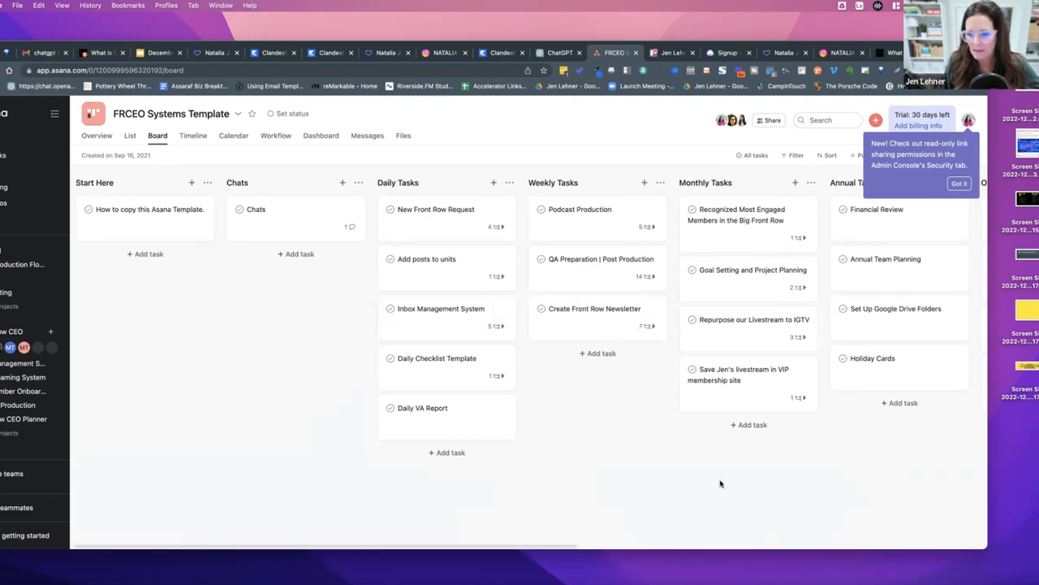
# - Scroll across the board's weekly, monthly, annual and occasional columns, then back to Daily Tasks
pyautogui.hscroll(3)
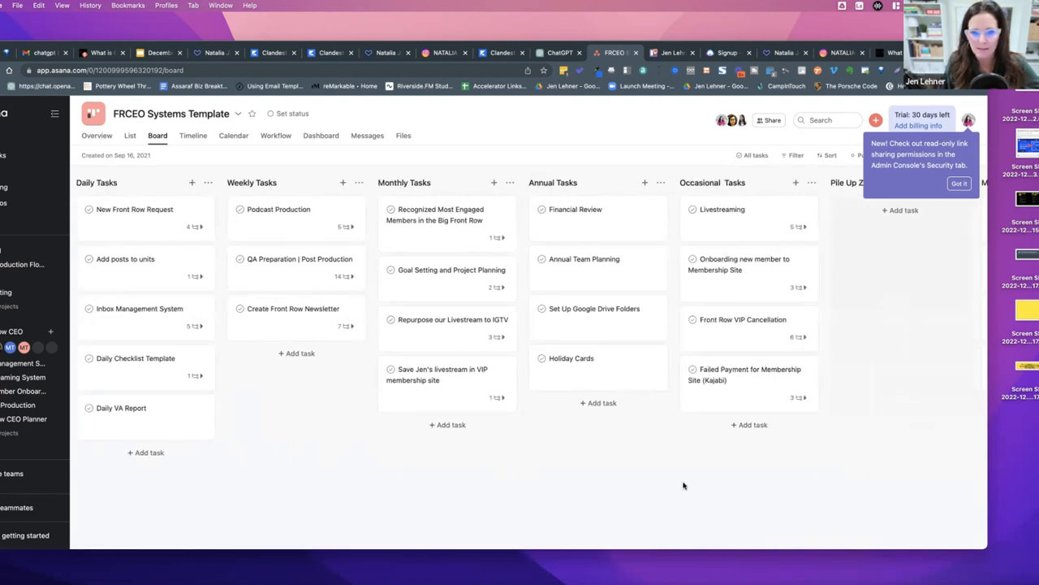
pyautogui.hscroll(3)
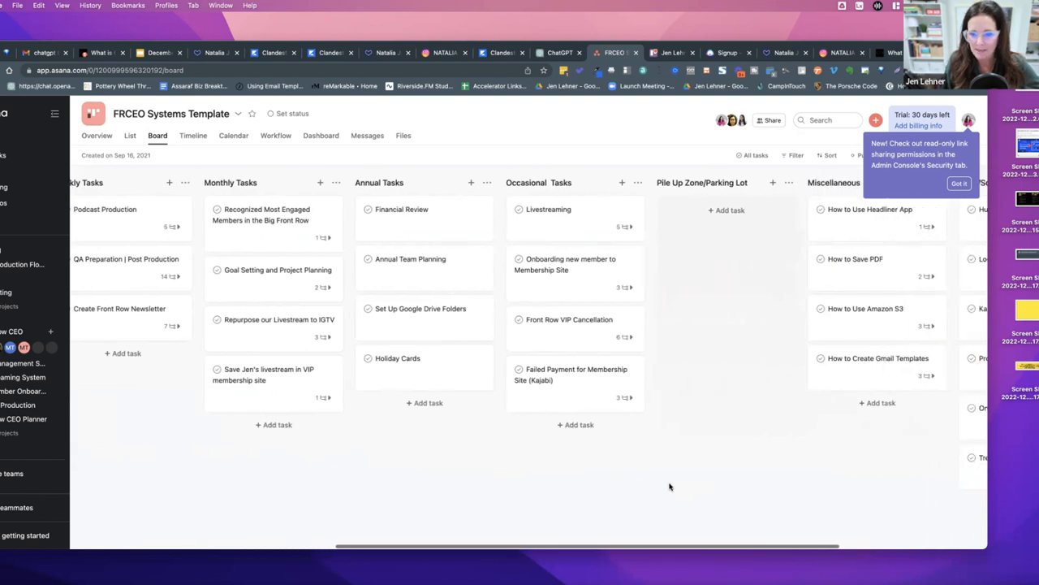
pyautogui.moveTo(725, 212)
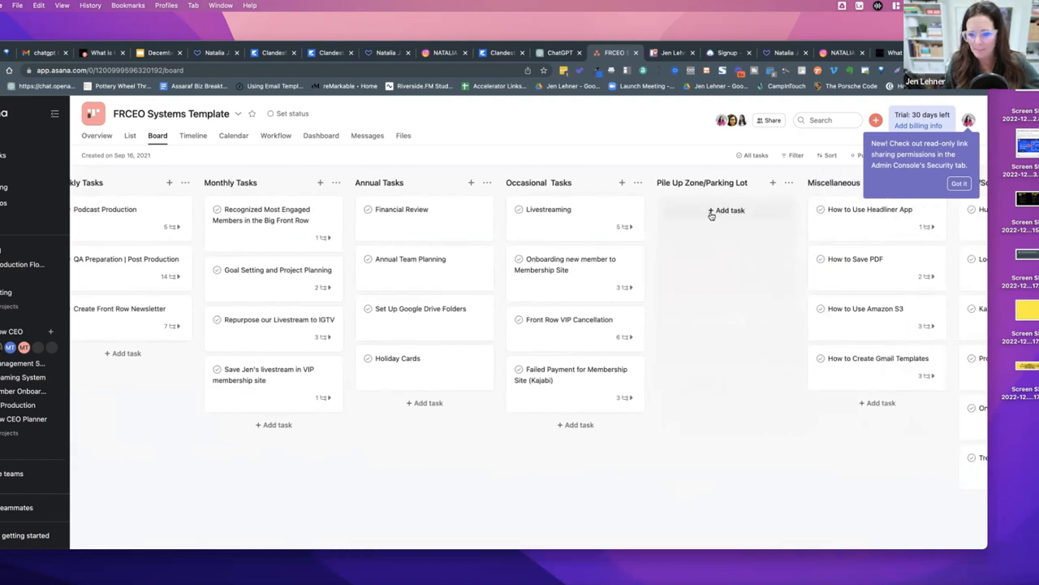
pyautogui.moveTo(732, 294)
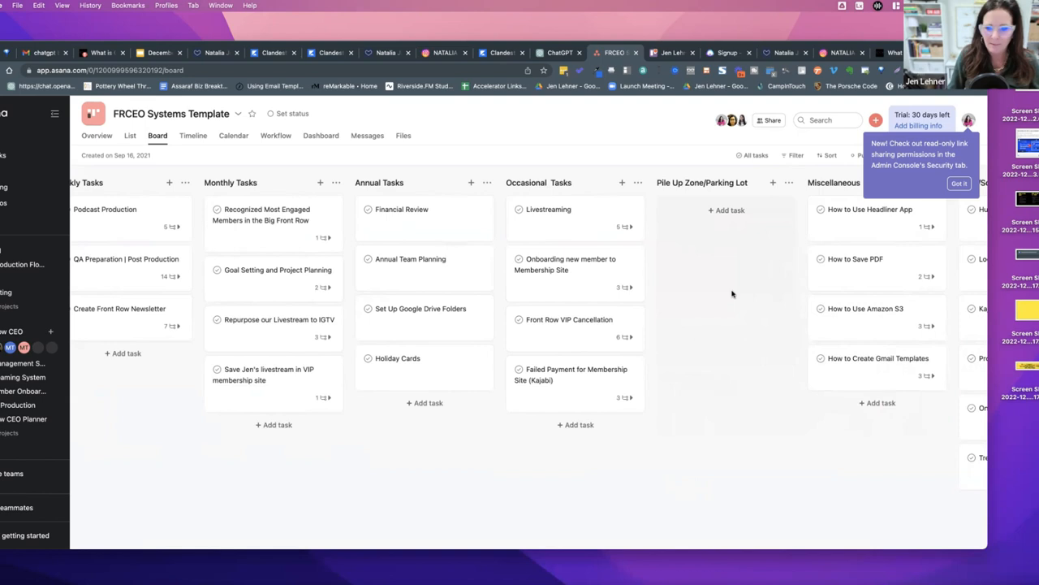
pyautogui.moveTo(762, 291)
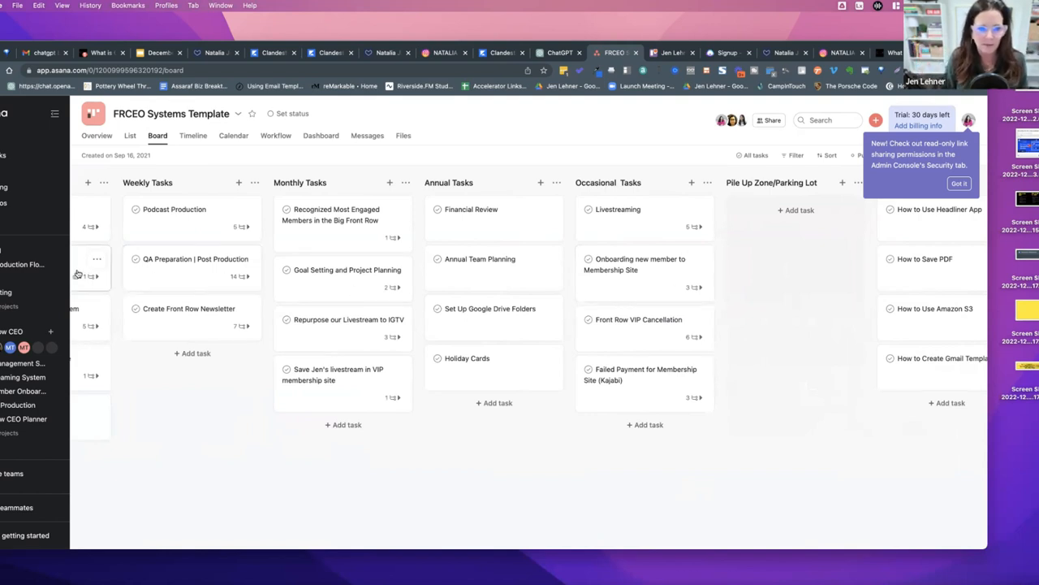
pyautogui.moveTo(527, 260)
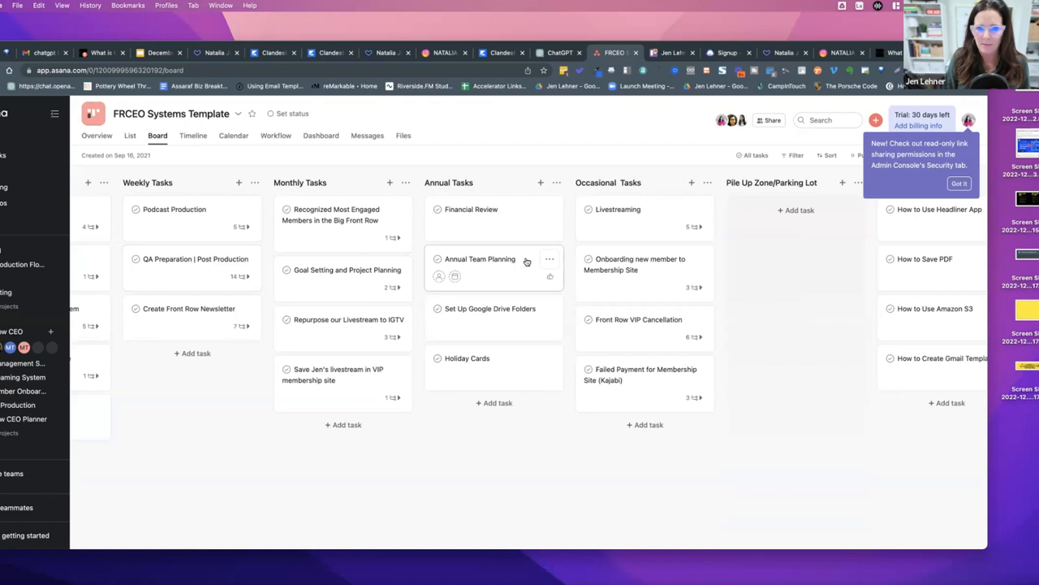
pyautogui.moveTo(760, 223)
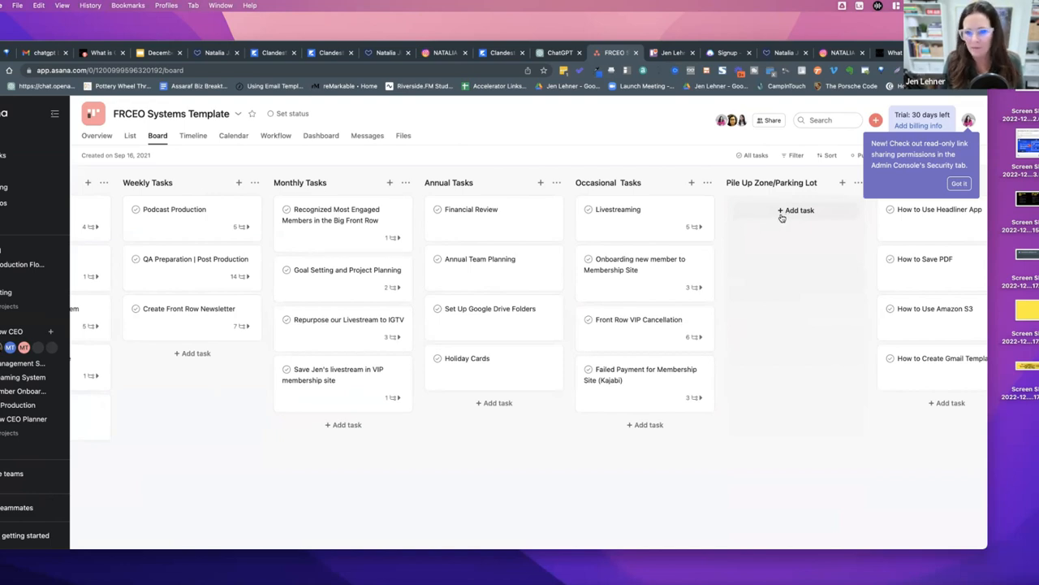
pyautogui.moveTo(699, 221)
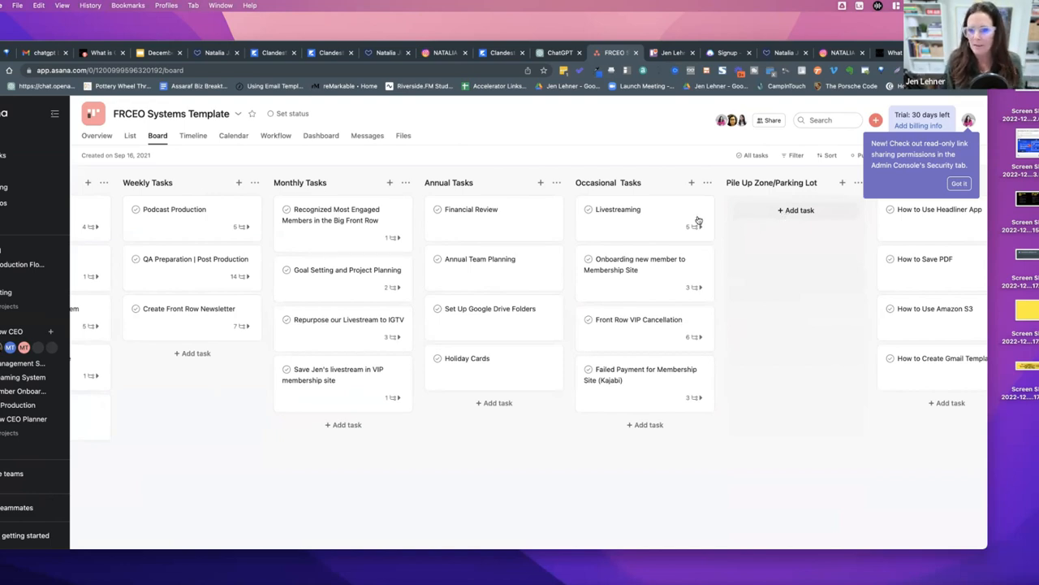
pyautogui.moveTo(760, 218)
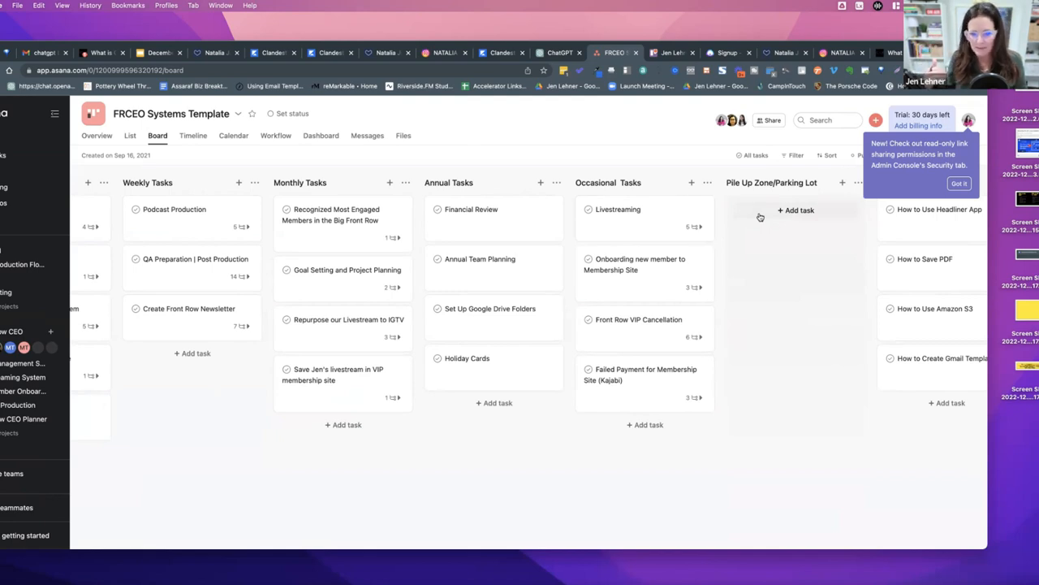
pyautogui.moveTo(637, 263)
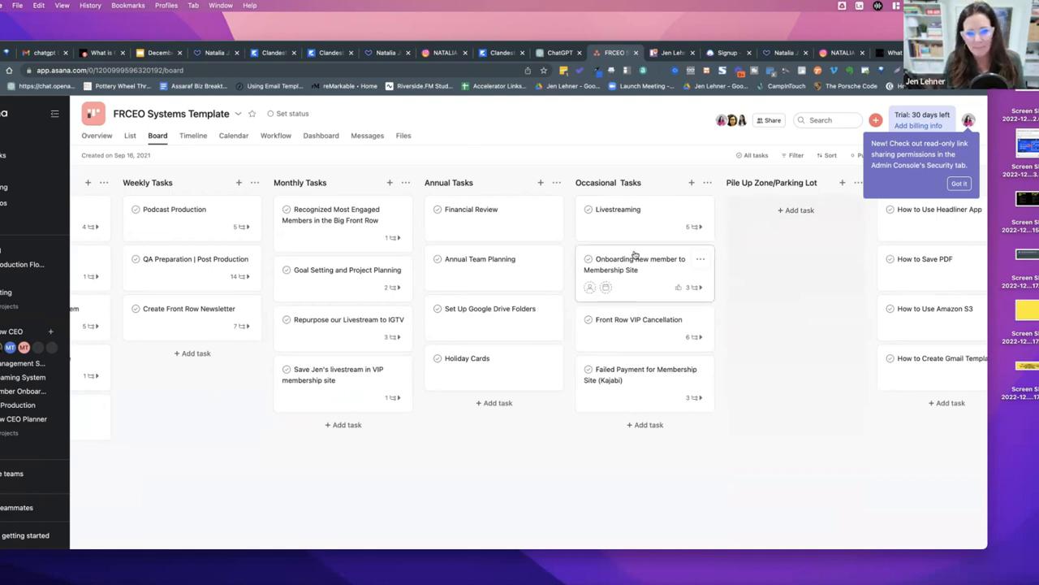
pyautogui.hscroll(-3)
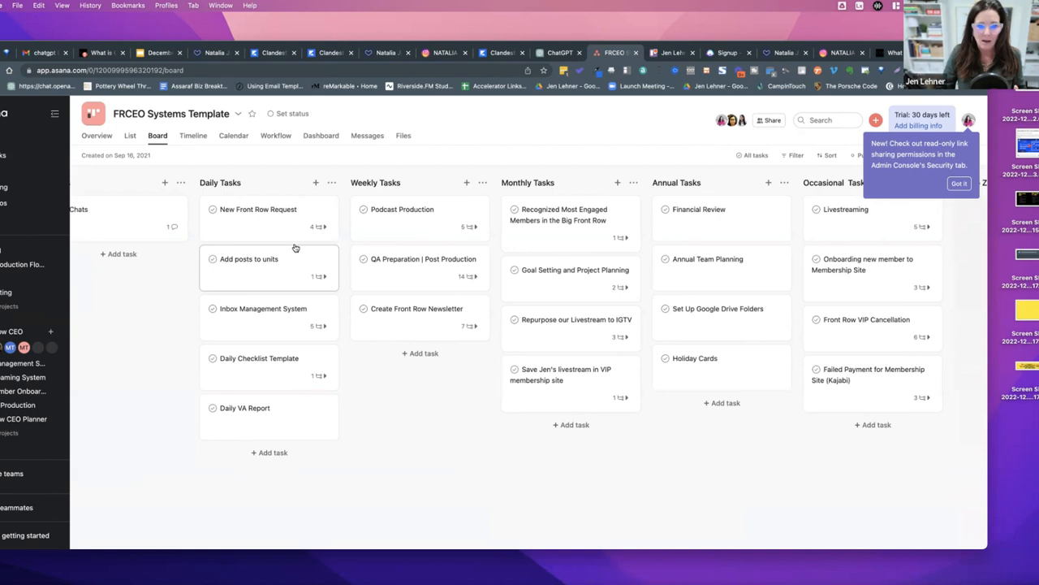
pyautogui.moveTo(546, 241)
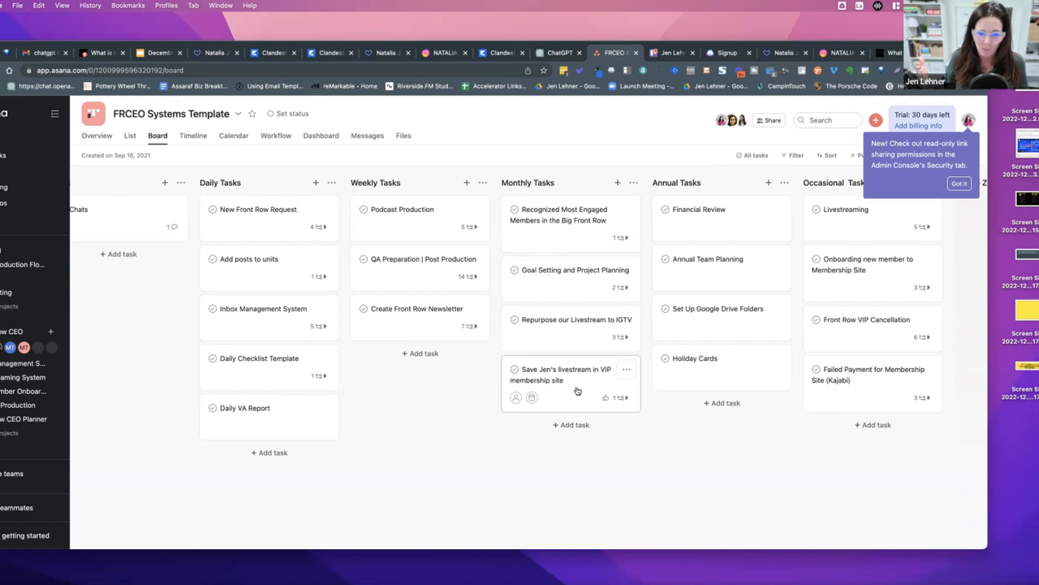
pyautogui.moveTo(578, 378)
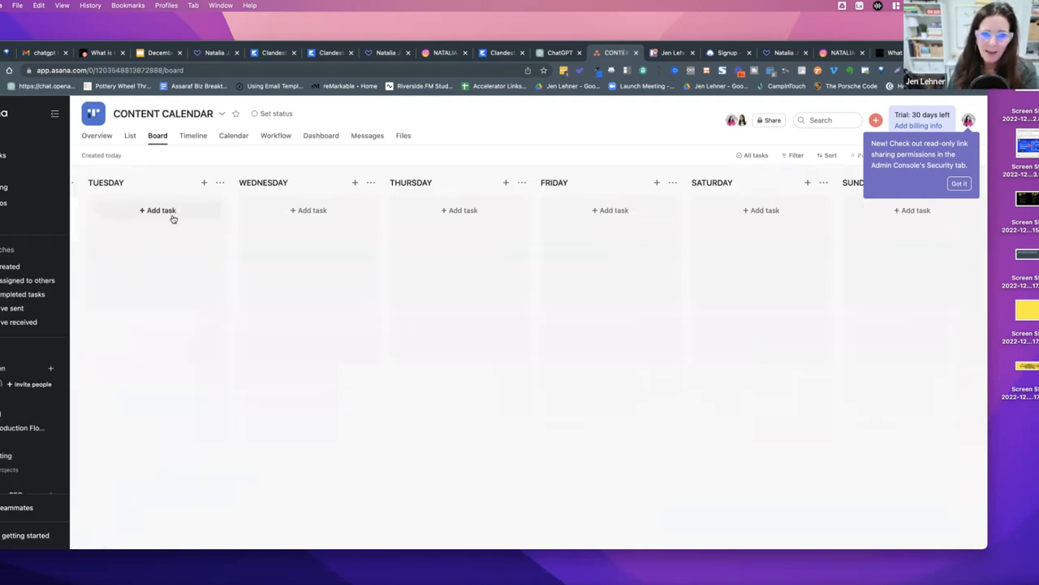
pyautogui.moveTo(729, 283)
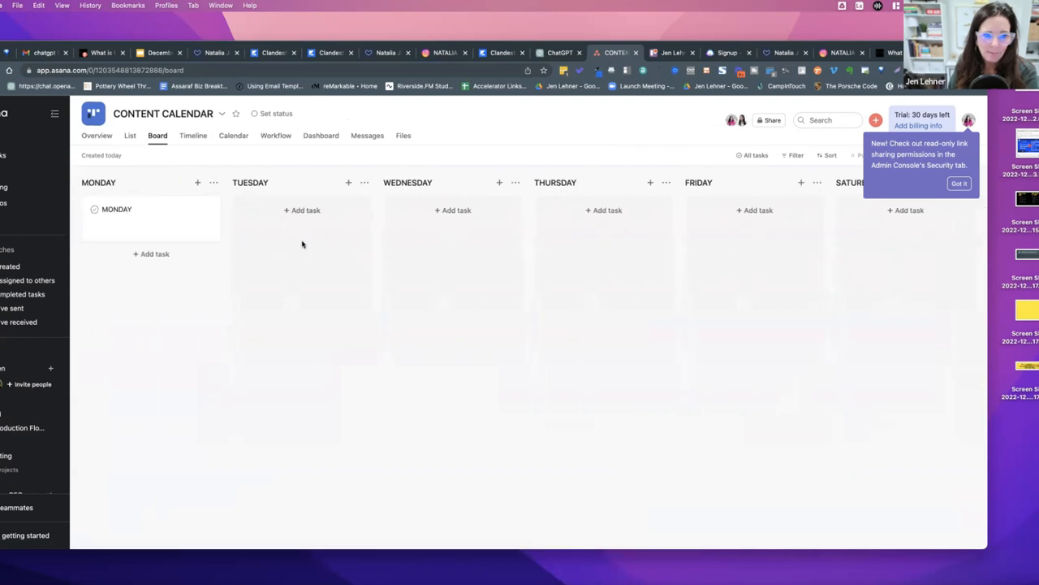
# - Attach the yellow screenshot from Desktop as the MONDAY task card's cover image
pyautogui.click(302, 209)
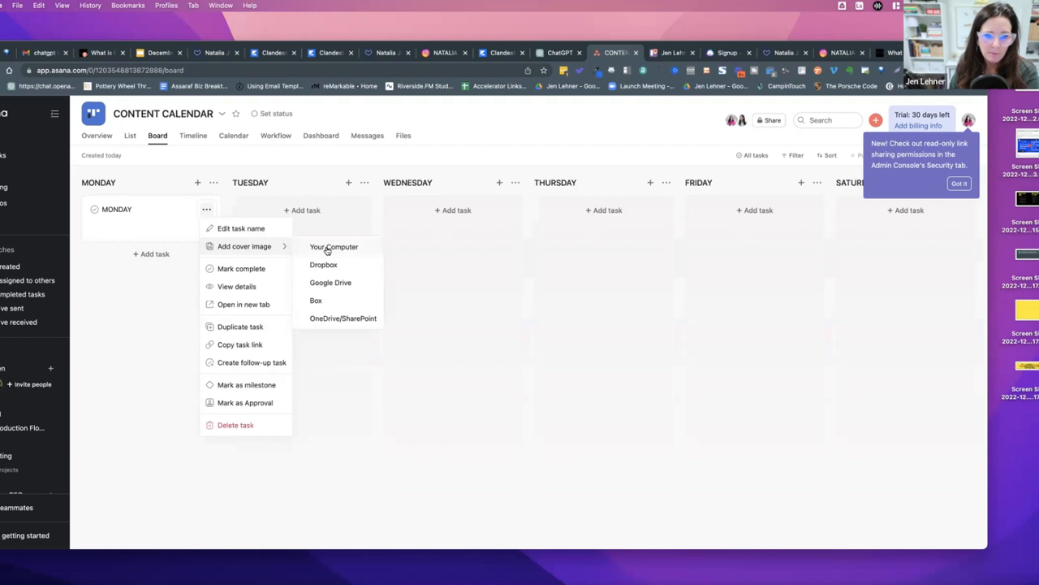
pyautogui.click(333, 247)
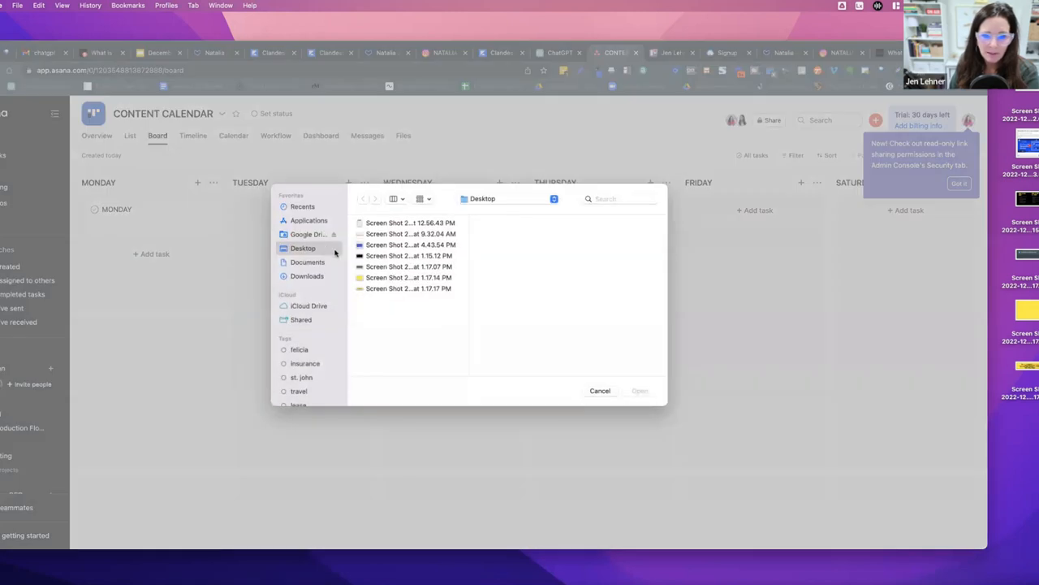
pyautogui.click(409, 276)
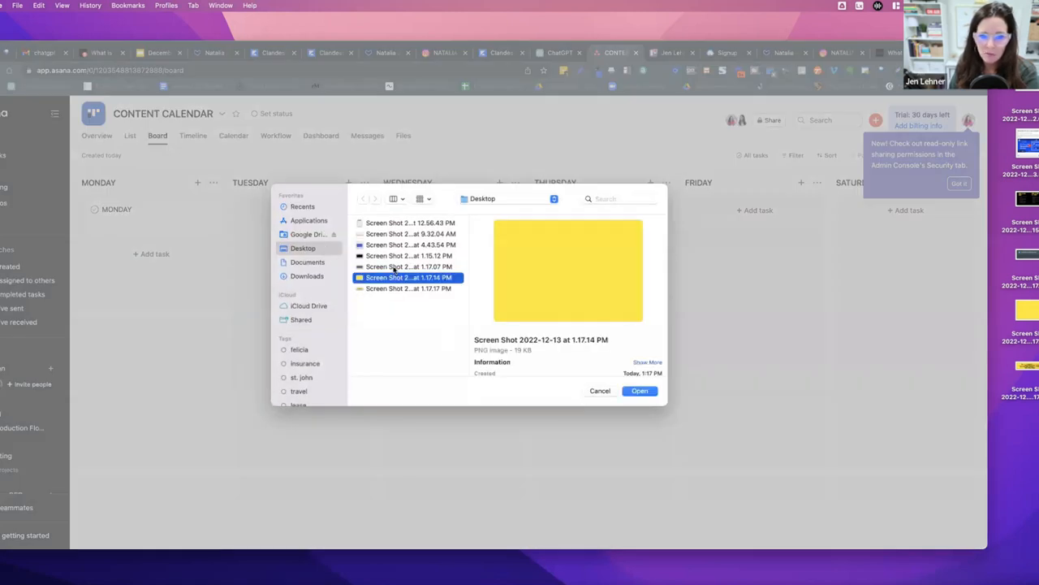
pyautogui.click(640, 390)
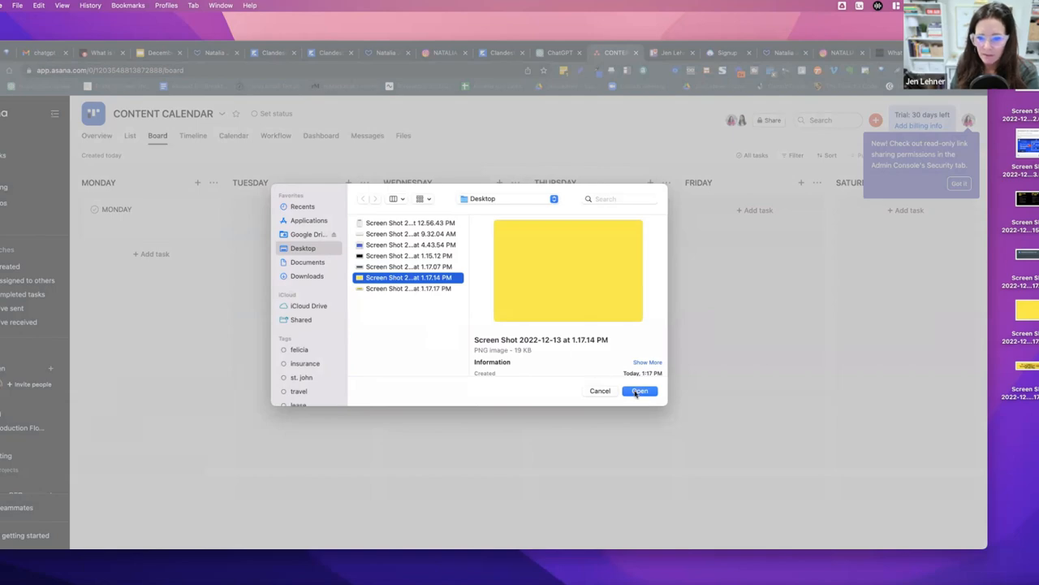
pyautogui.click(640, 390)
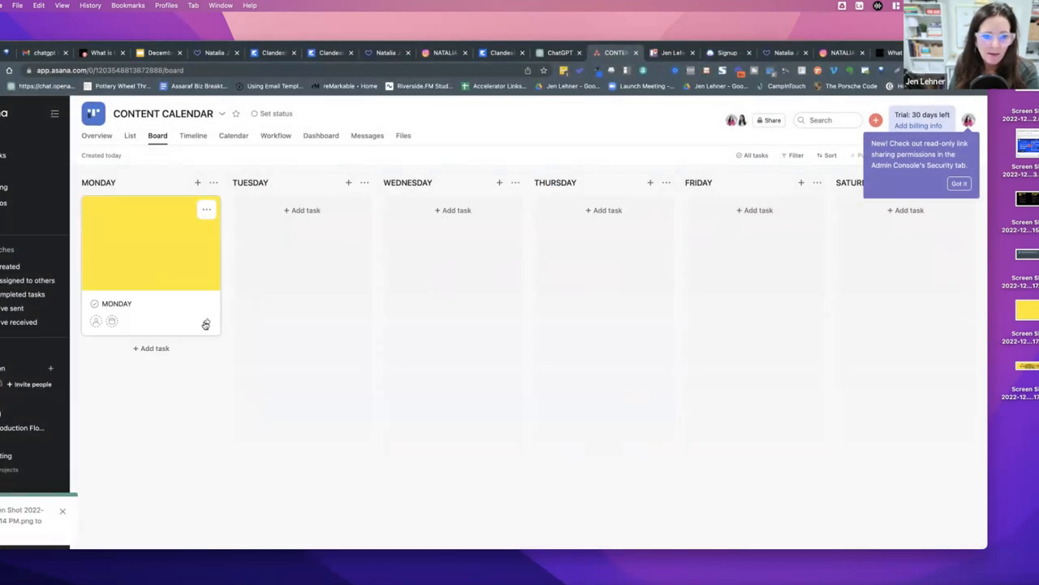
pyautogui.moveTo(206, 213)
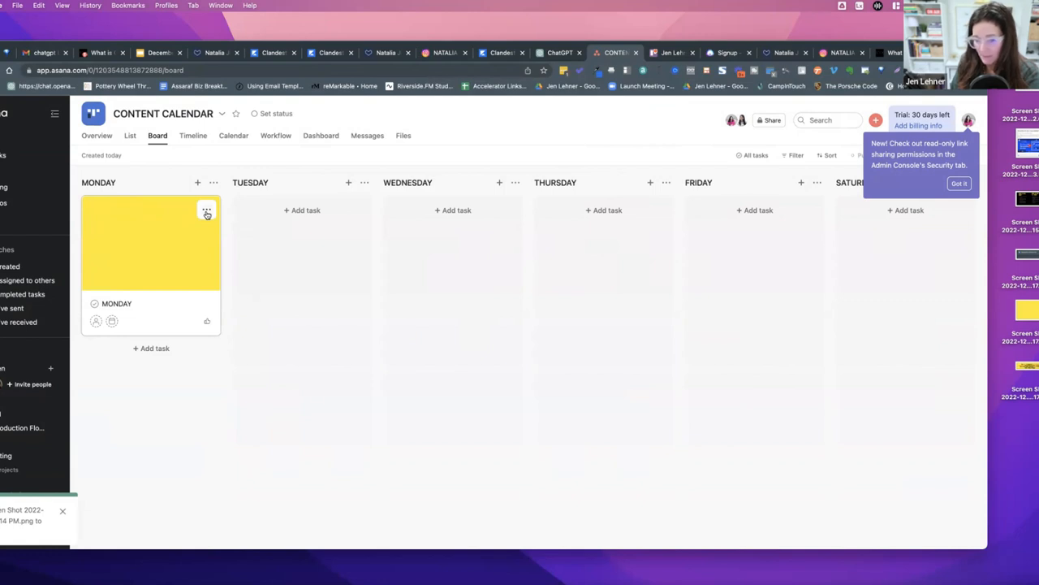
pyautogui.moveTo(318, 221)
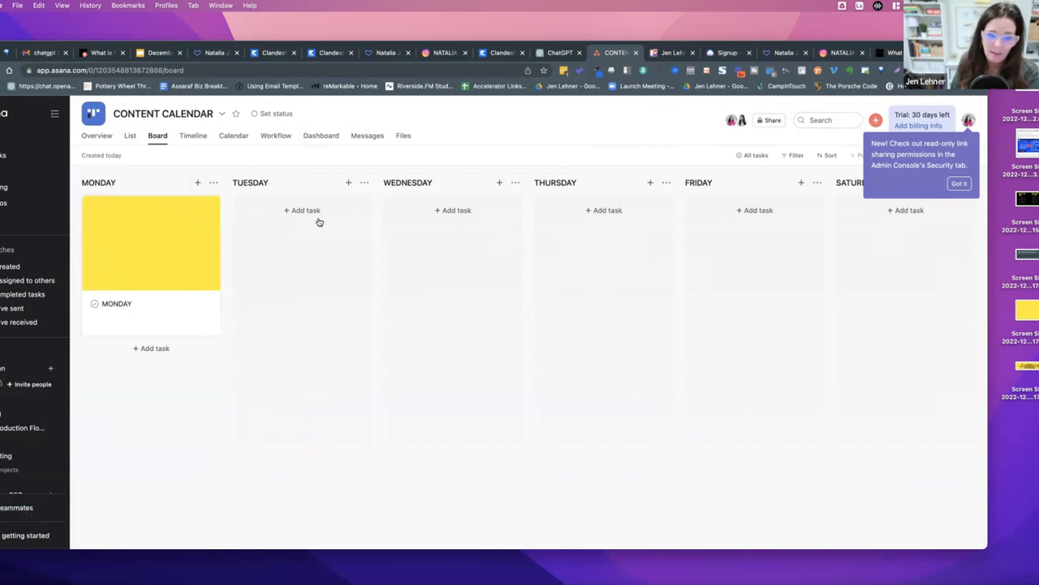
pyautogui.moveTo(146, 415)
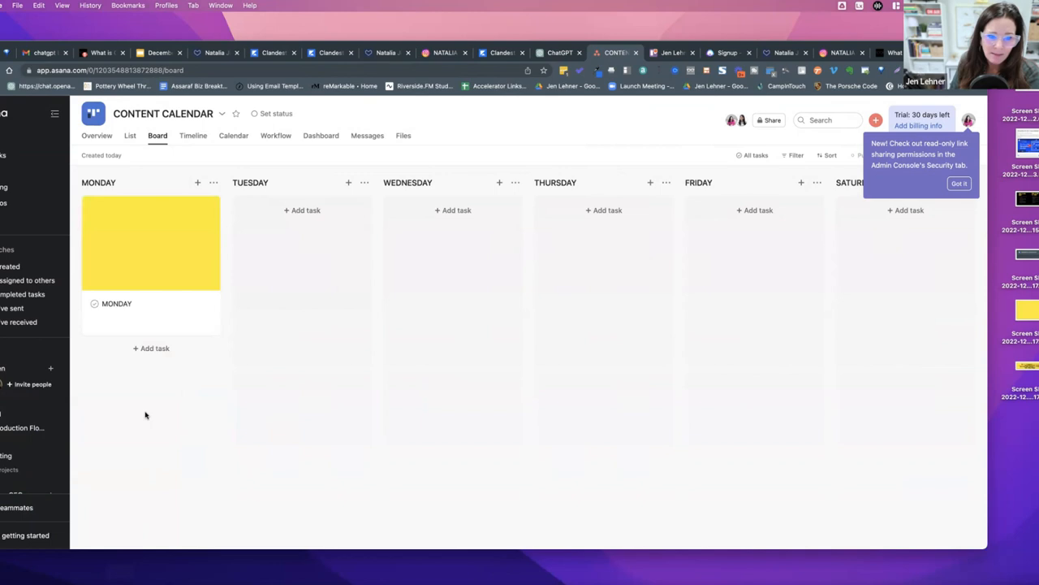
pyautogui.moveTo(589, 309)
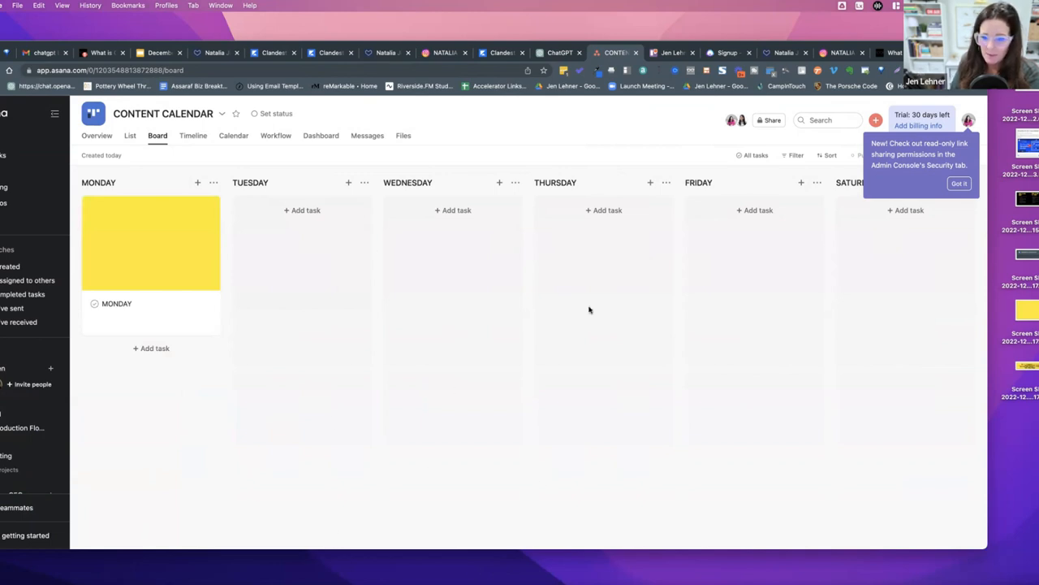
pyautogui.moveTo(575, 283)
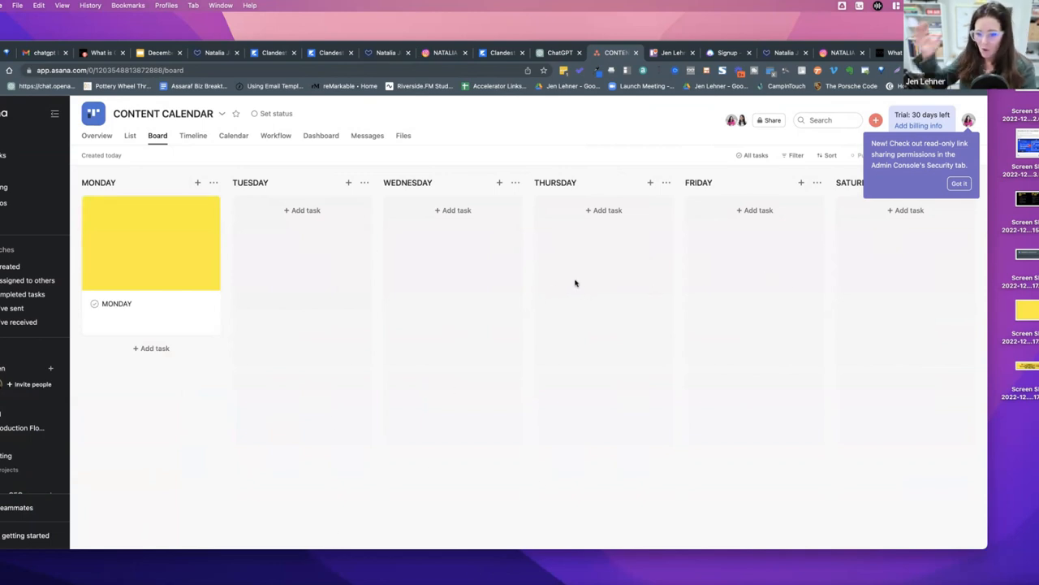
pyautogui.moveTo(162, 258)
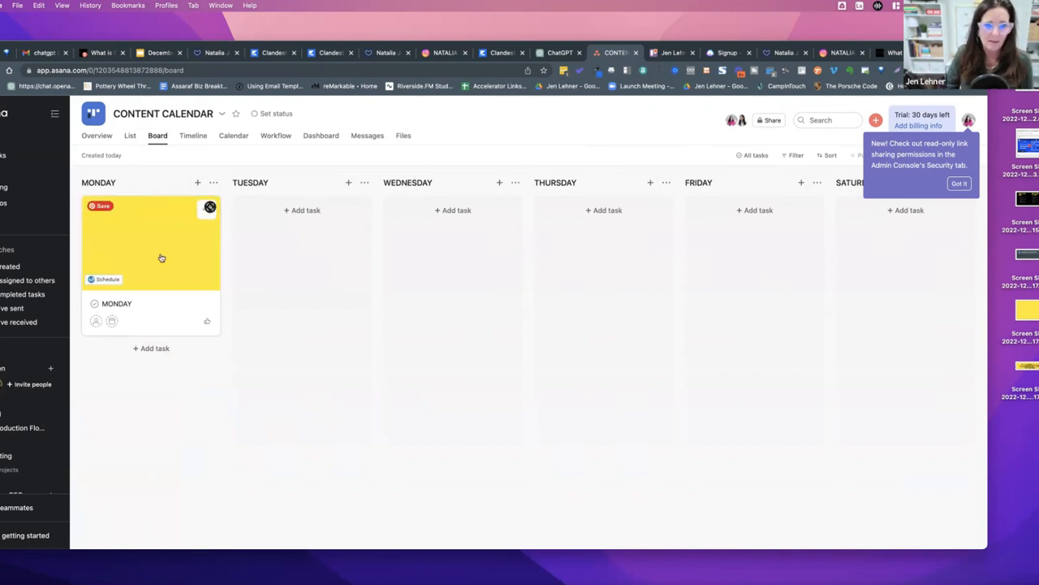
pyautogui.moveTo(169, 260)
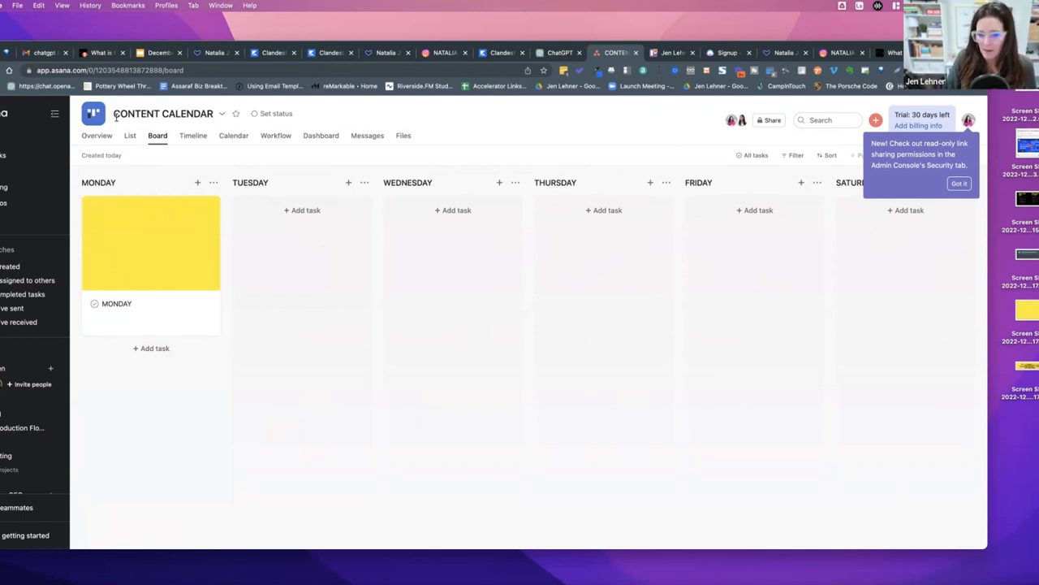
pyautogui.moveTo(351, 249)
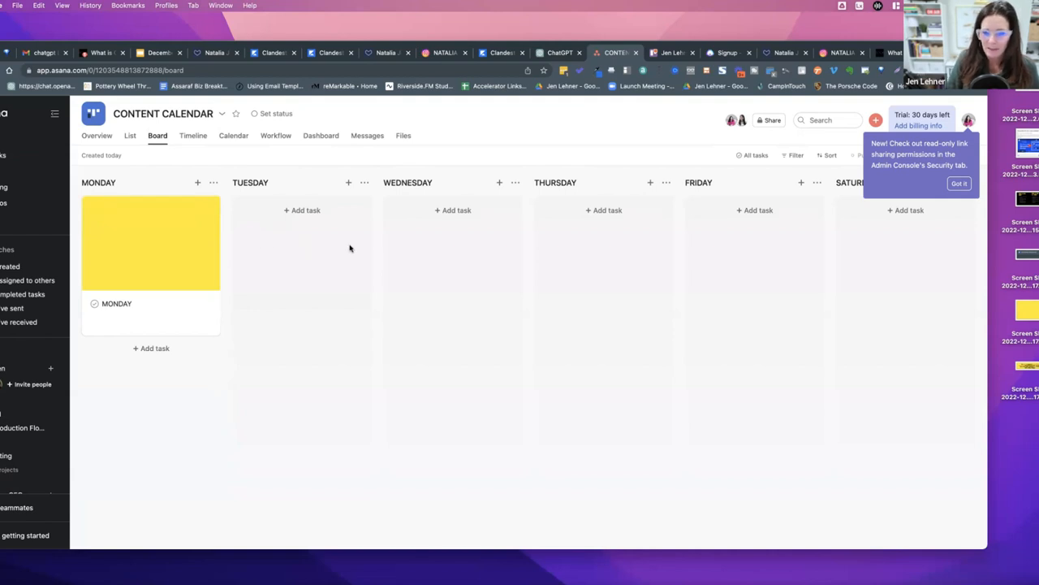
pyautogui.moveTo(444, 272)
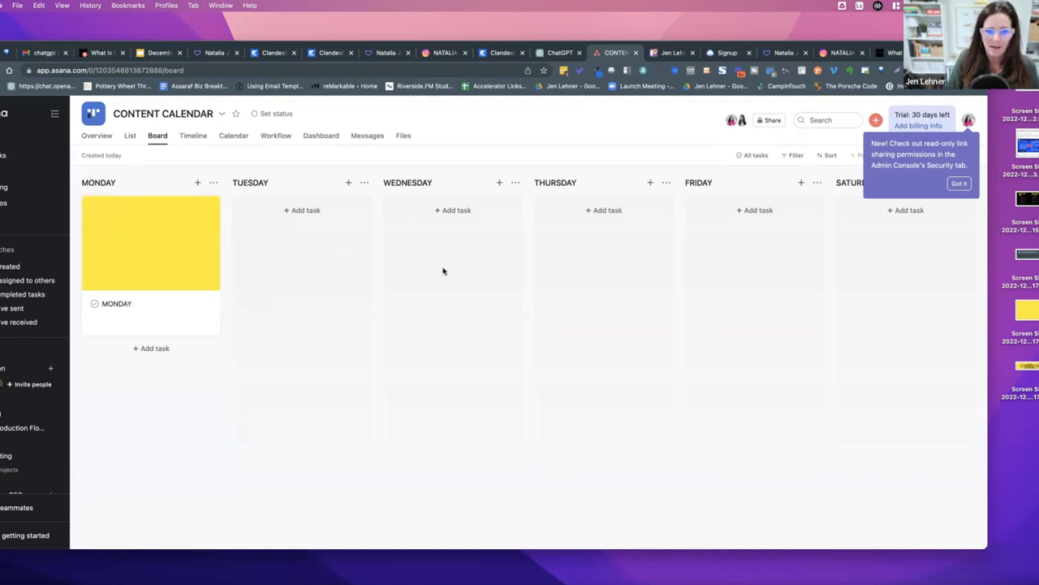
pyautogui.moveTo(725, 258)
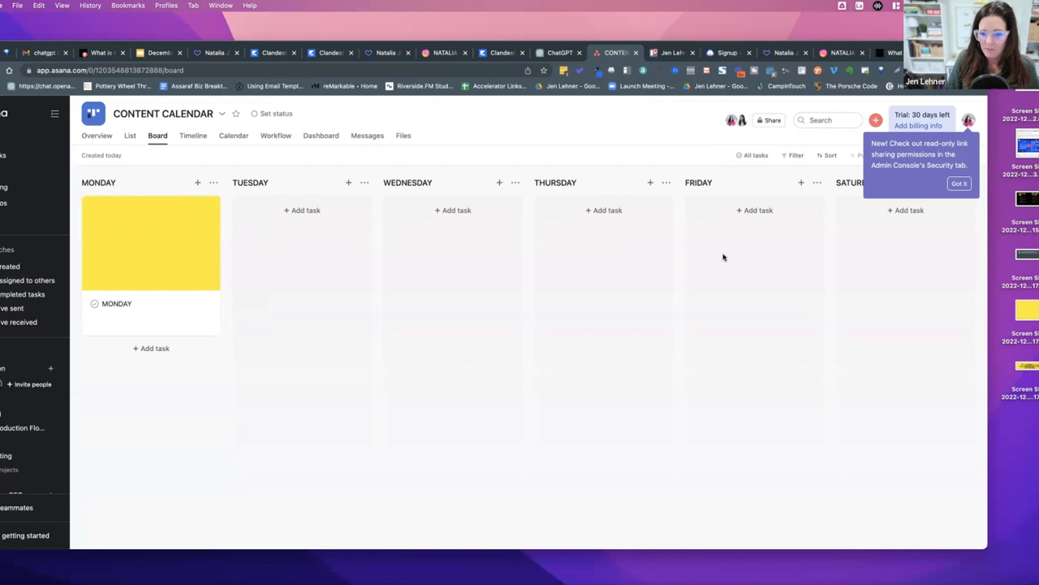
pyautogui.moveTo(419, 285)
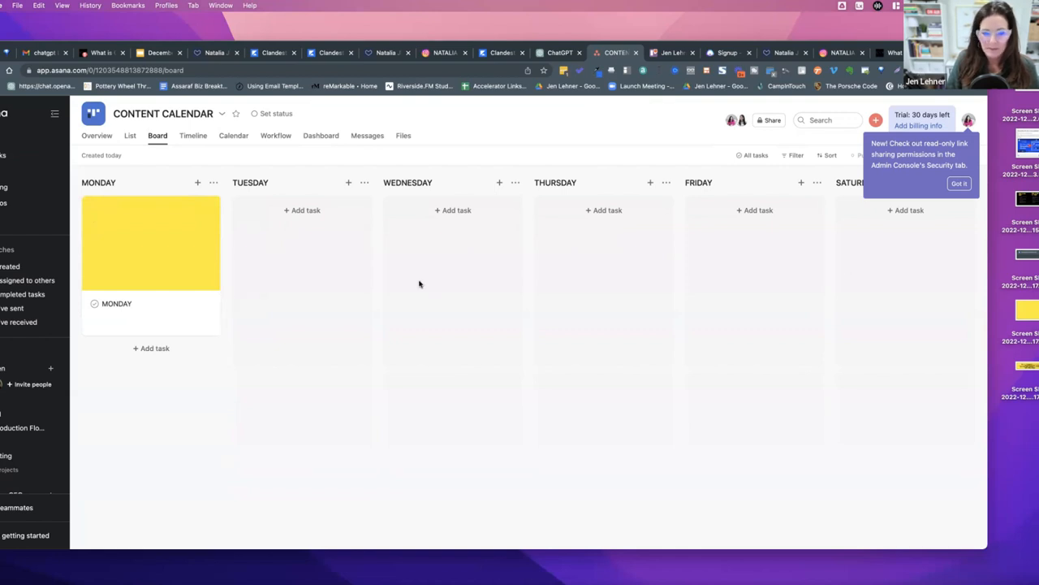
pyautogui.moveTo(637, 244)
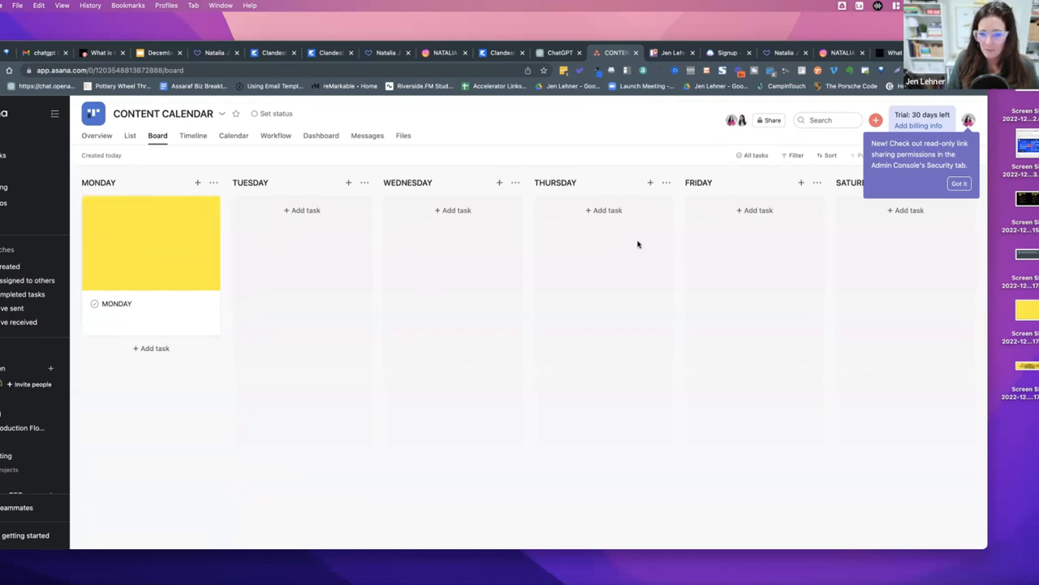
pyautogui.moveTo(690, 251)
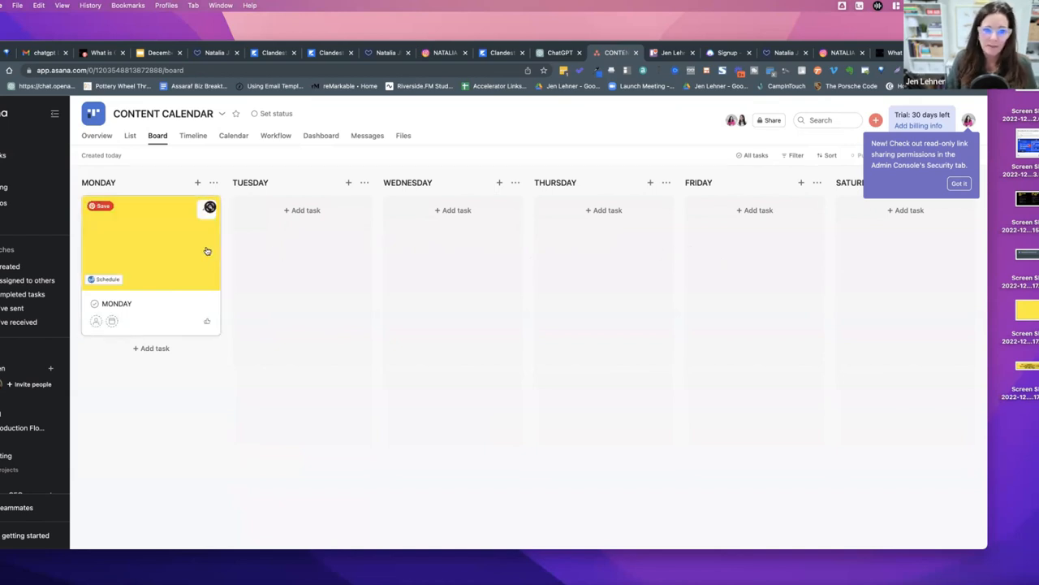
pyautogui.moveTo(367, 260)
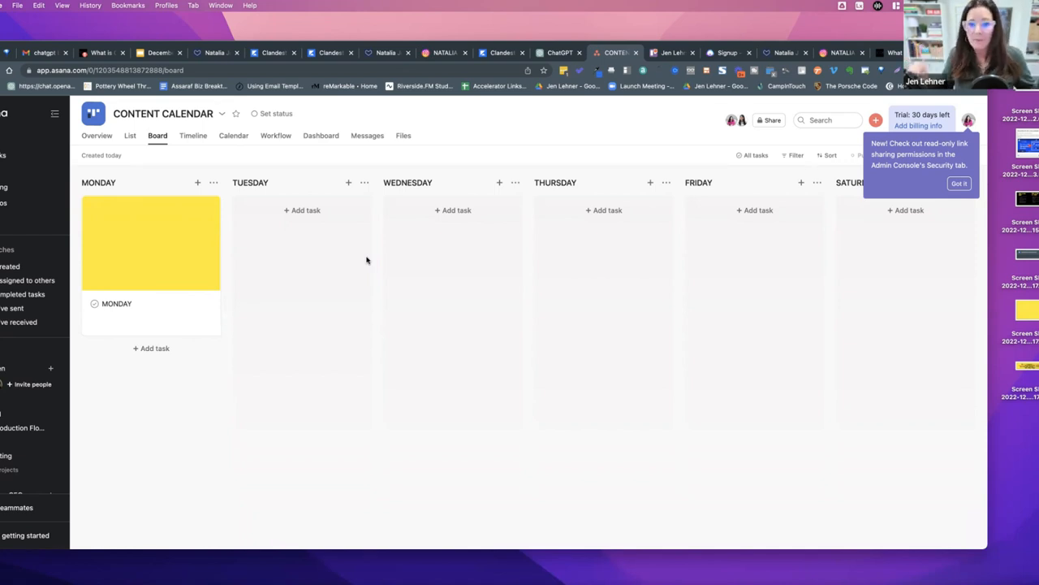
pyautogui.moveTo(381, 268)
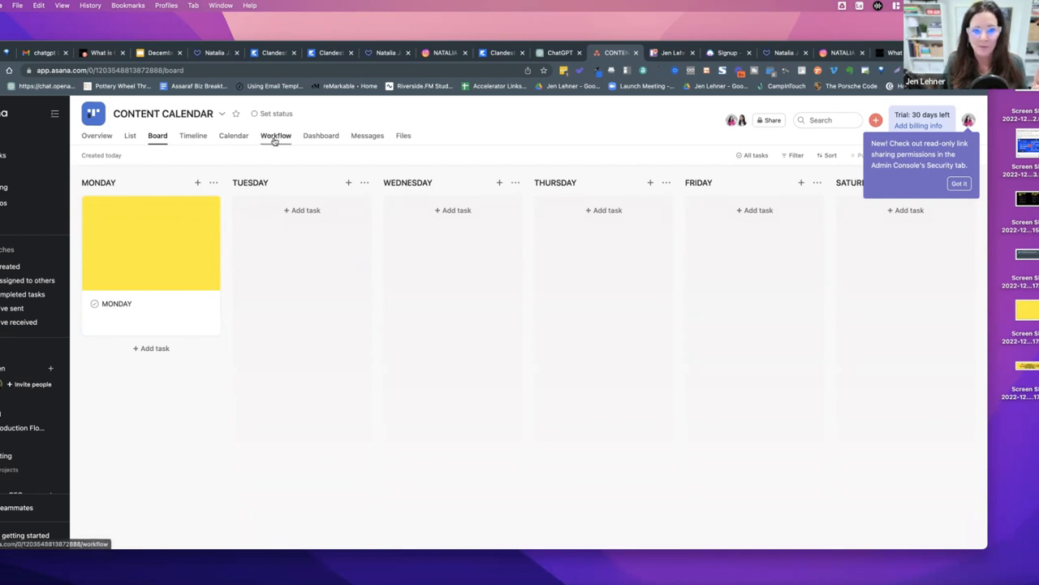
pyautogui.click(276, 137)
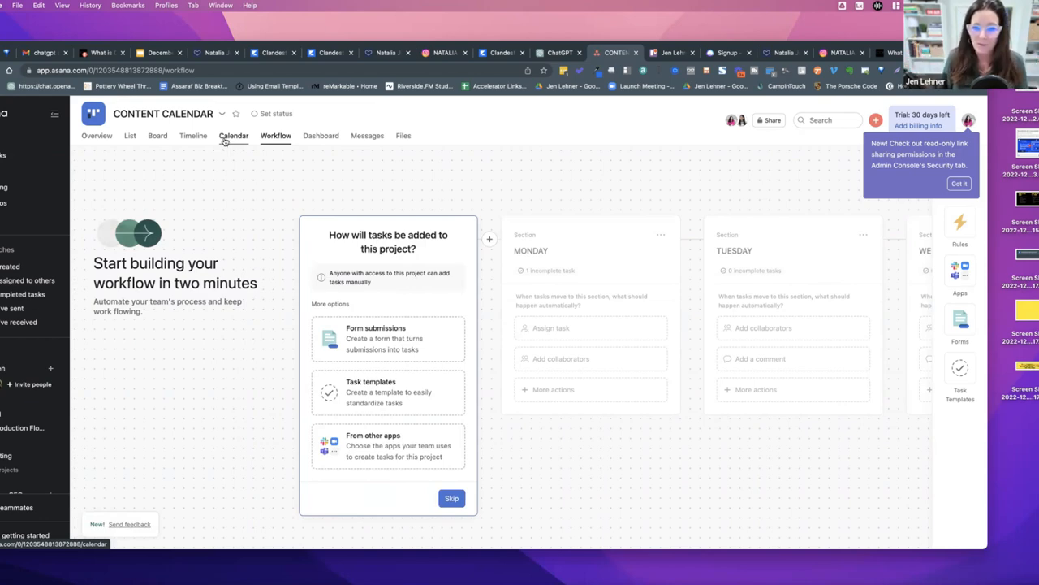
pyautogui.click(234, 136)
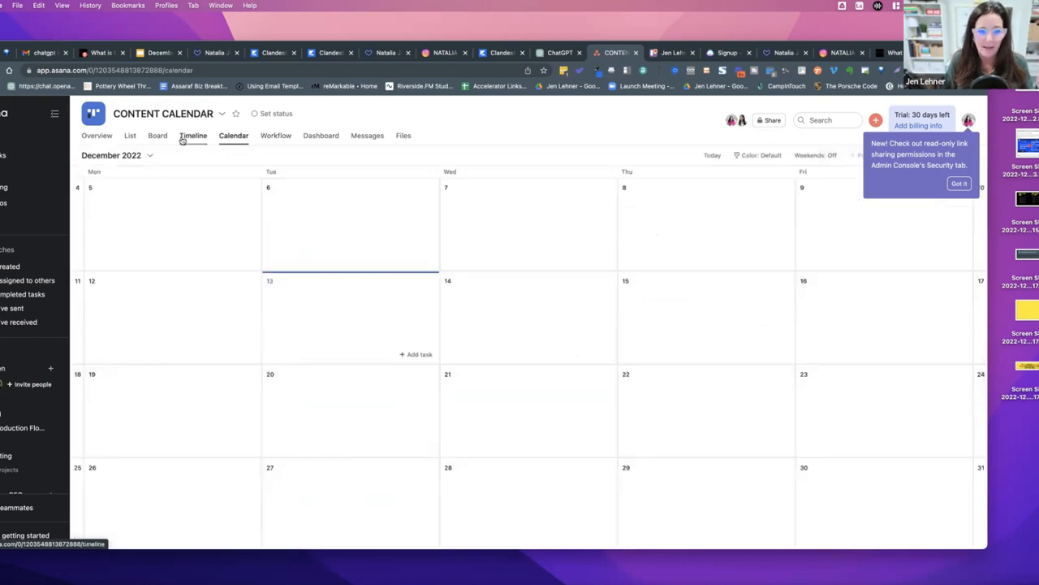
pyautogui.click(156, 136)
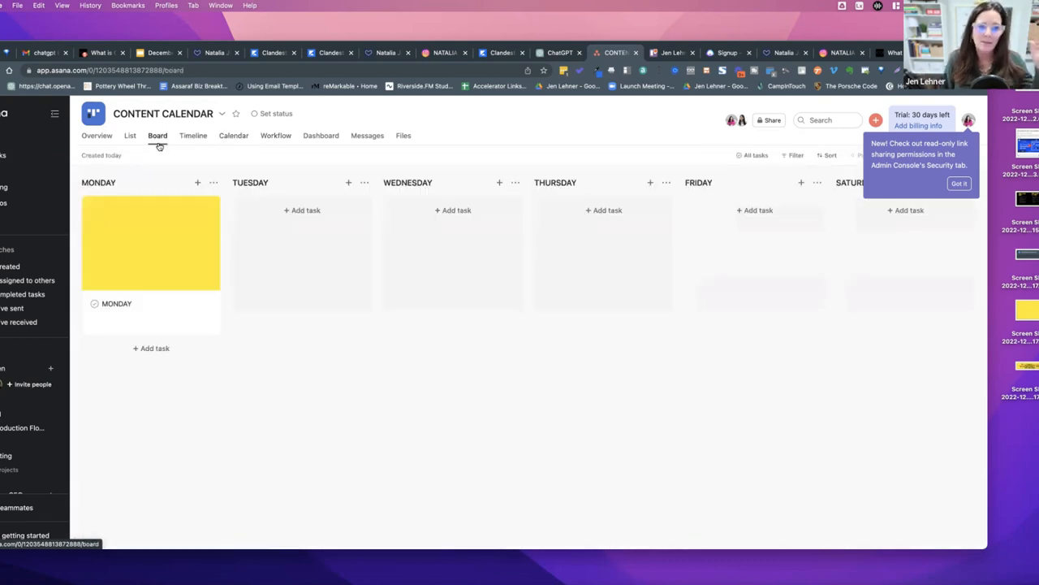
pyautogui.click(214, 182)
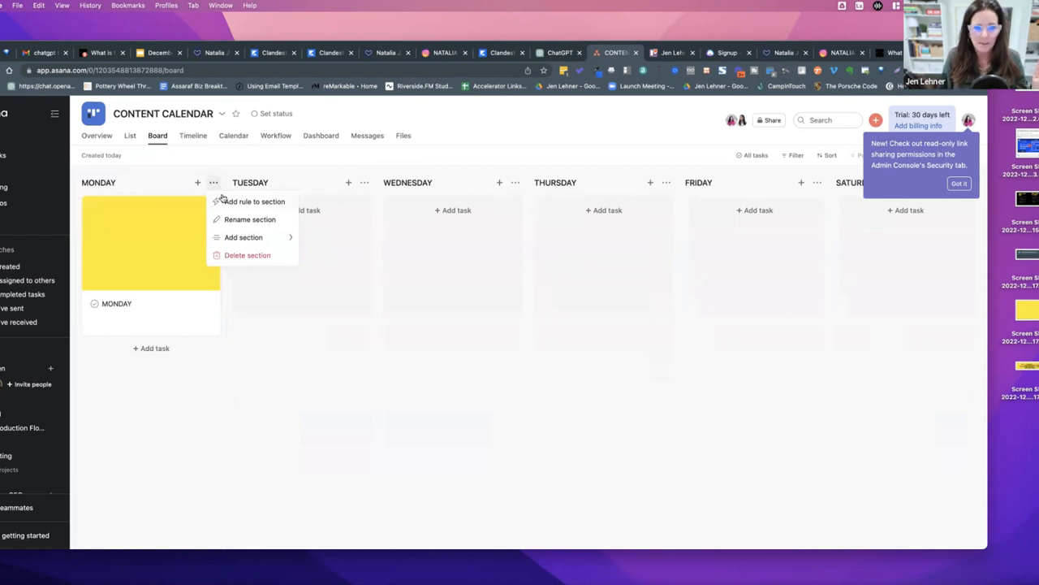
pyautogui.moveTo(214, 182)
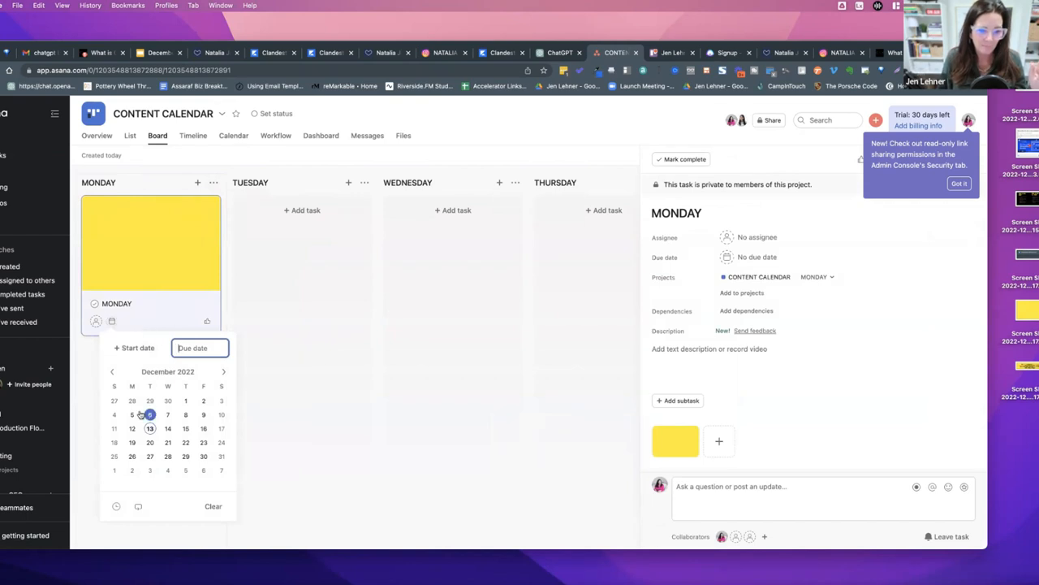
# - Set the MONDAY task's due date to tomorrow and show it on 14 December in Calendar view
pyautogui.click(168, 428)
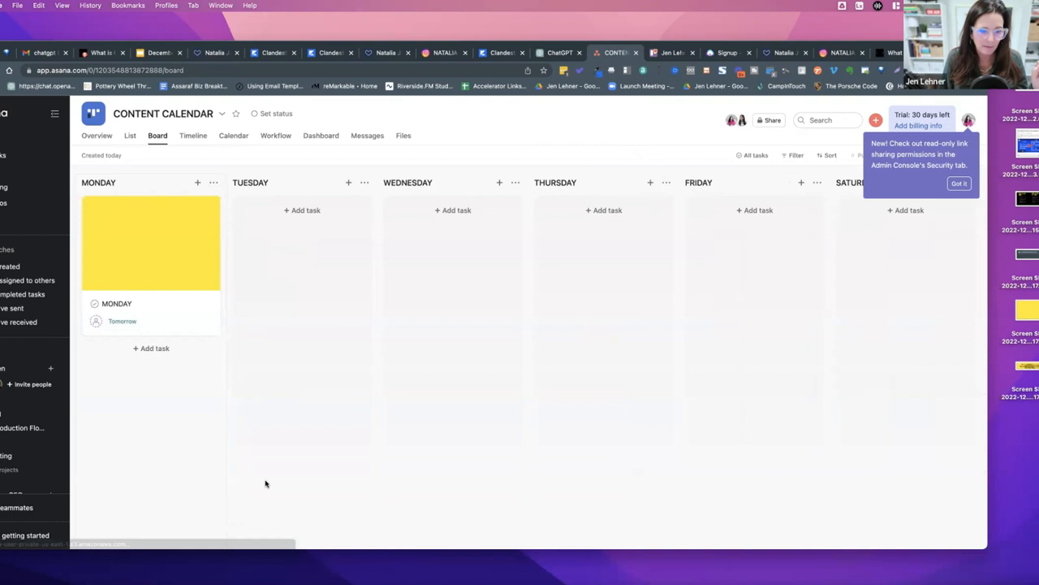
pyautogui.click(233, 136)
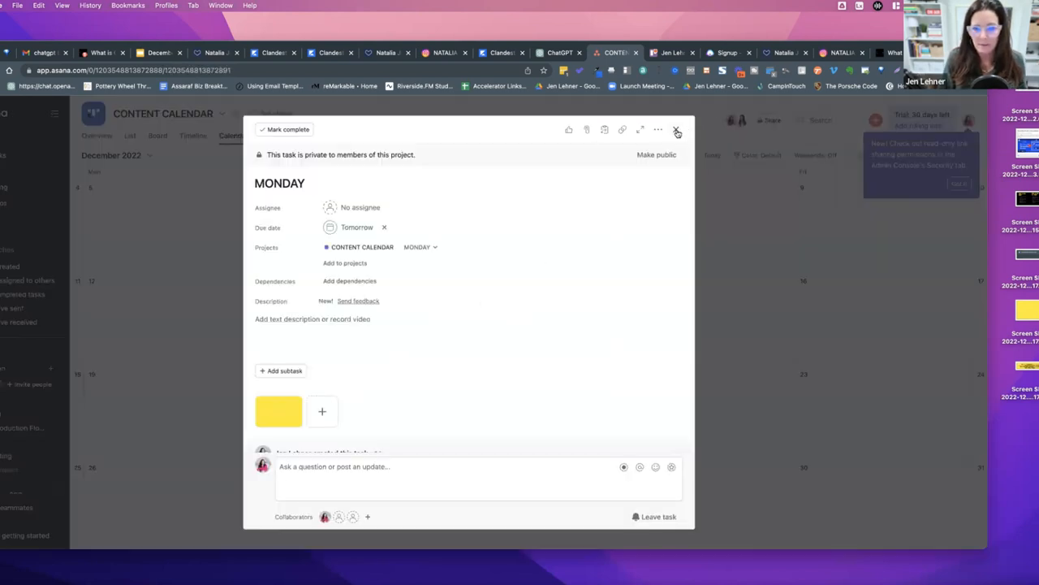
pyautogui.click(677, 130)
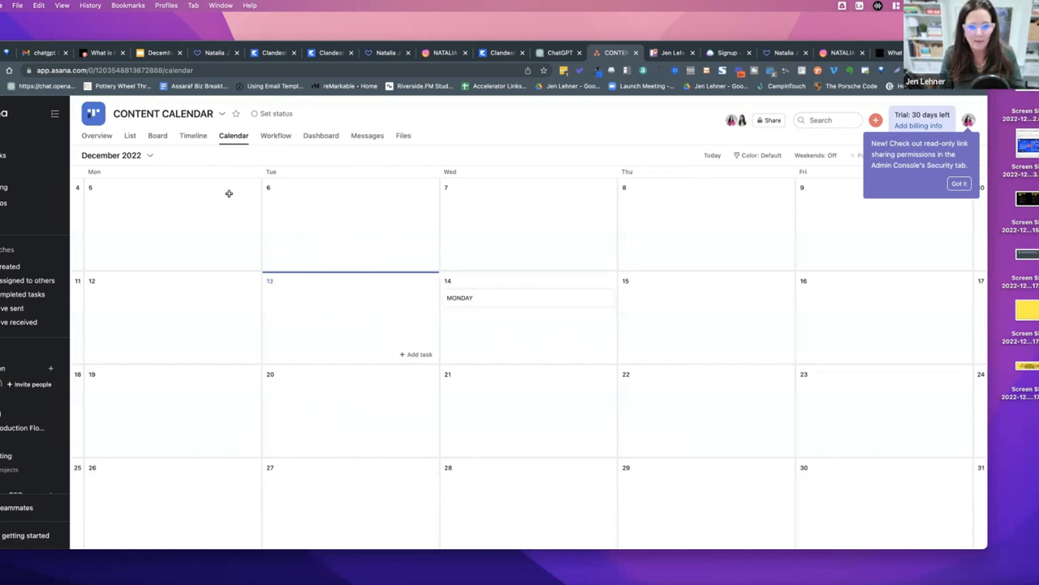
pyautogui.moveTo(484, 305)
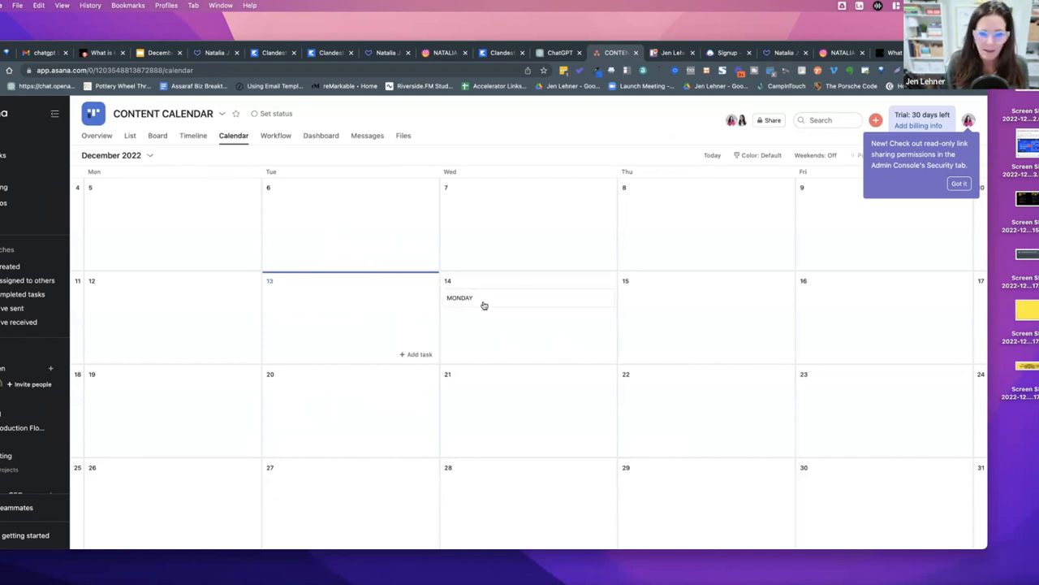
pyautogui.moveTo(840, 319)
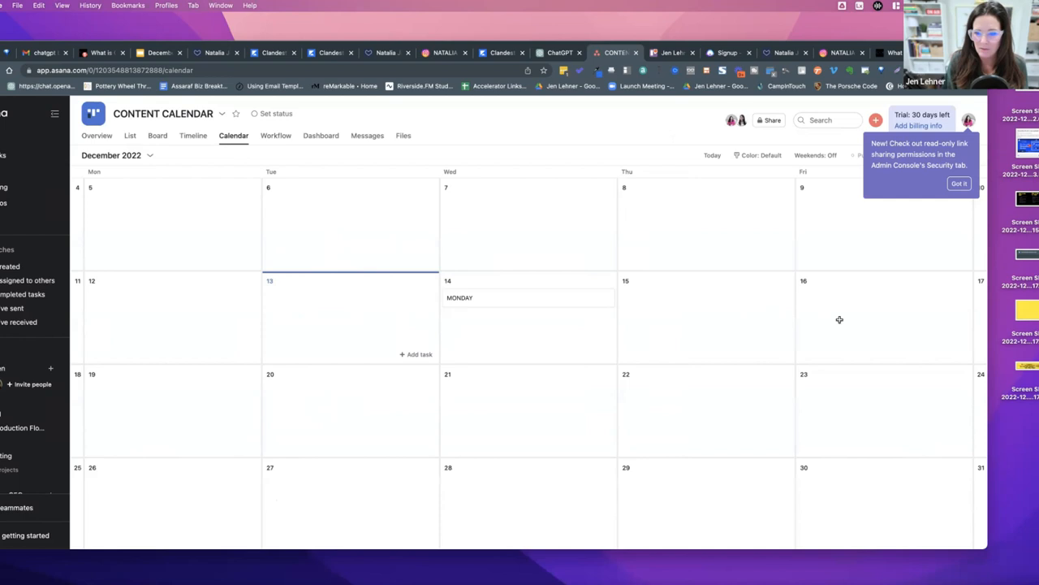